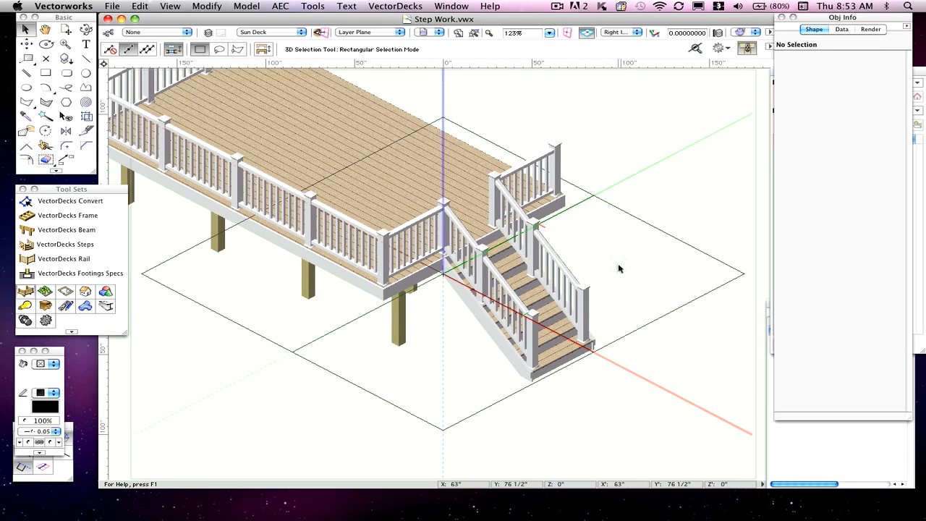
mouse_move(661, 249)
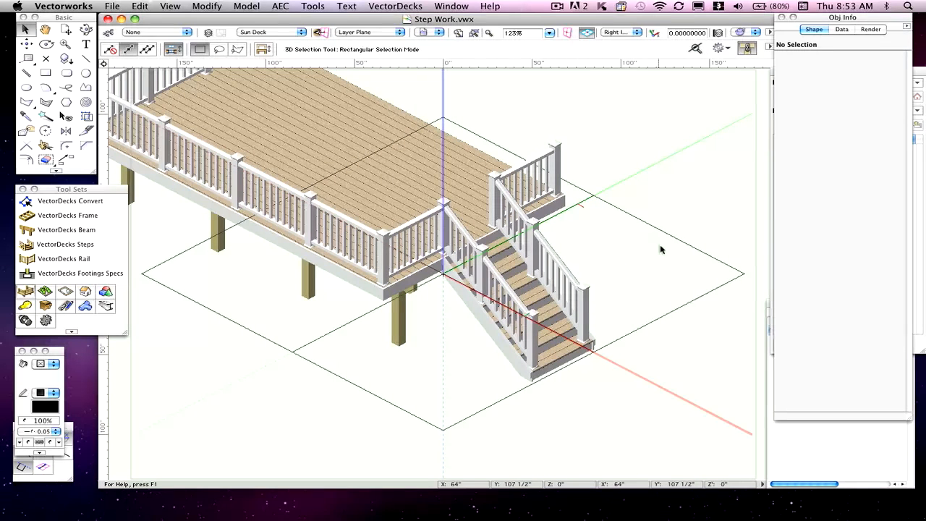
mouse_move(564, 268)
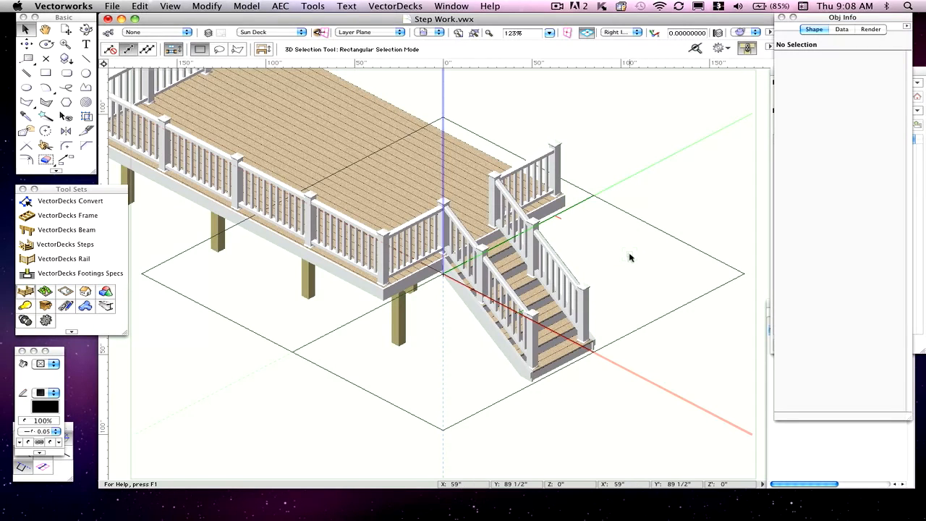
mouse_move(741, 200)
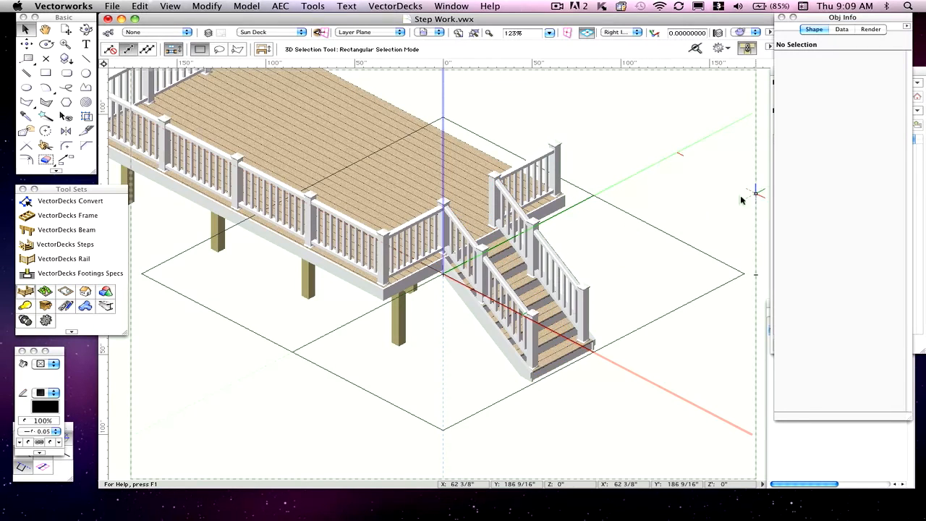
Select the VectorDecks staircase attached to the deck to list its step properties.
click(536, 297)
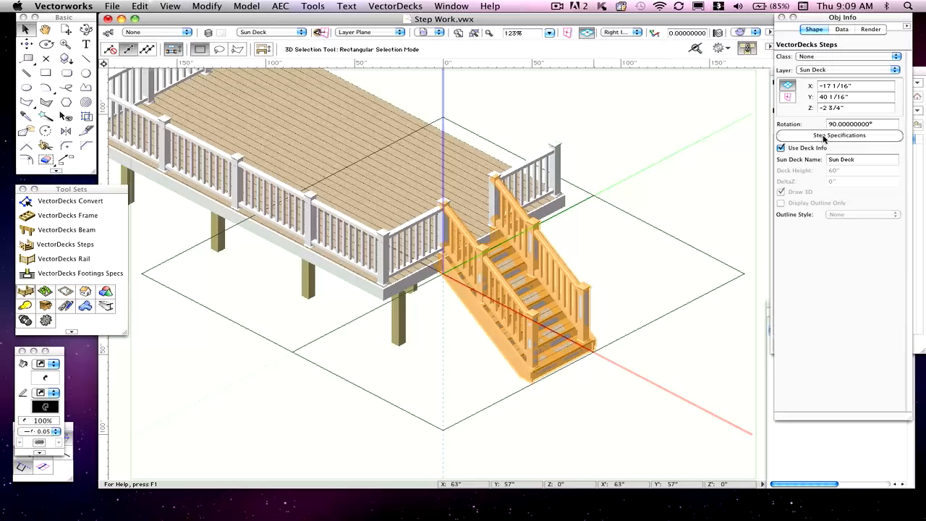
mouse_move(843, 139)
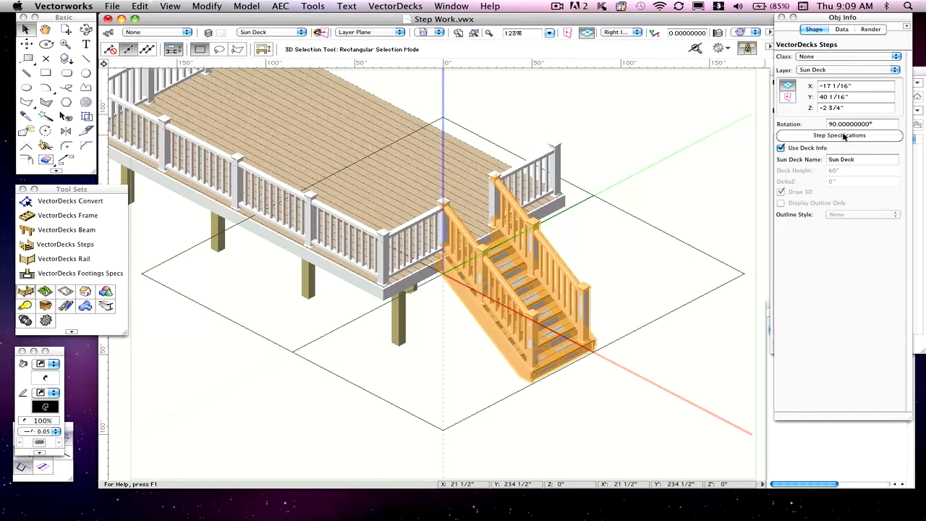
Bring up Step Specifications and compare the Step Rails Info and Landing Rails Info settings.
click(841, 136)
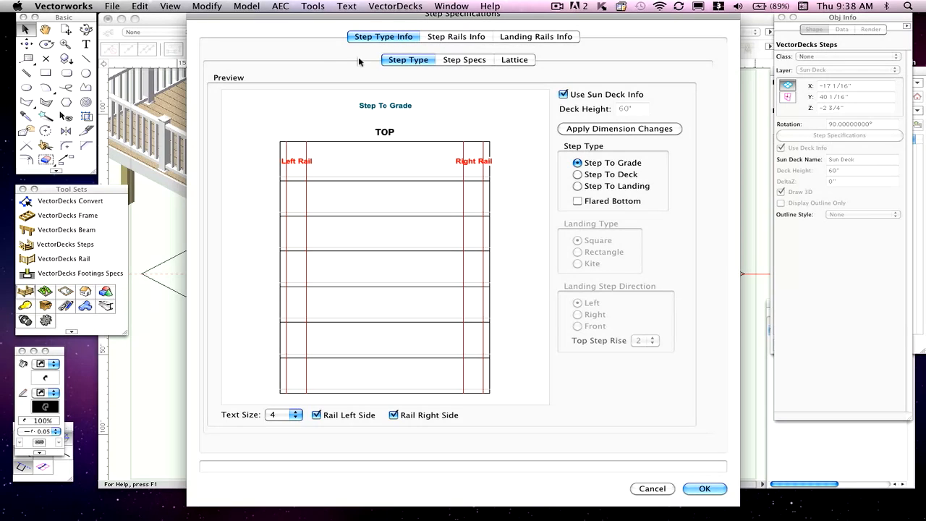
mouse_move(267, 135)
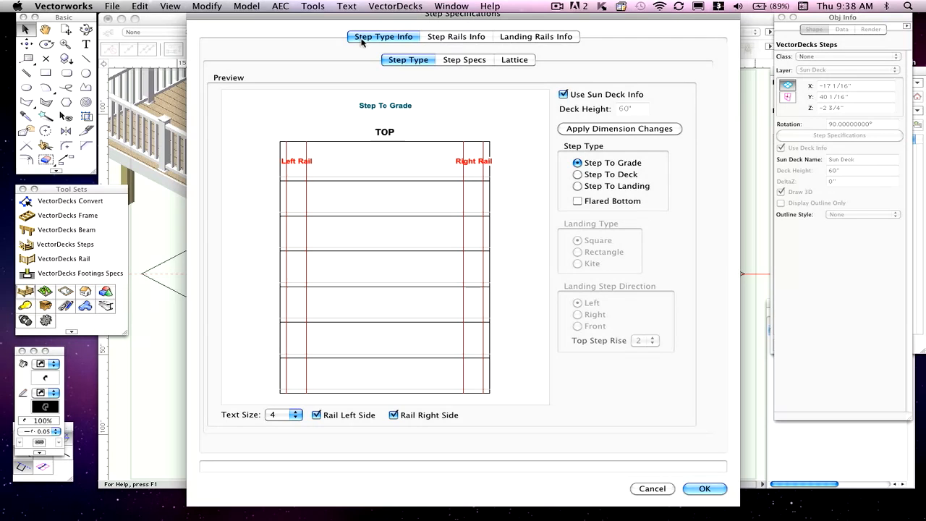
mouse_move(467, 42)
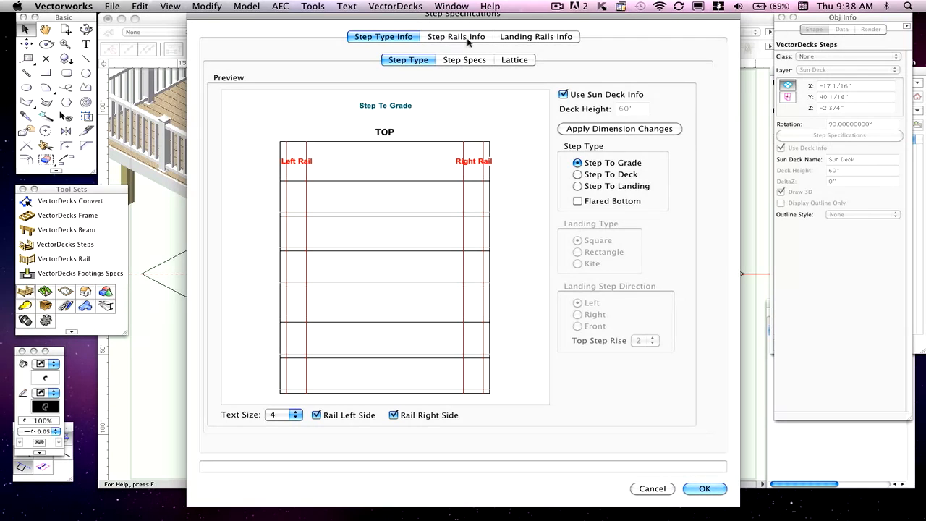
click(458, 36)
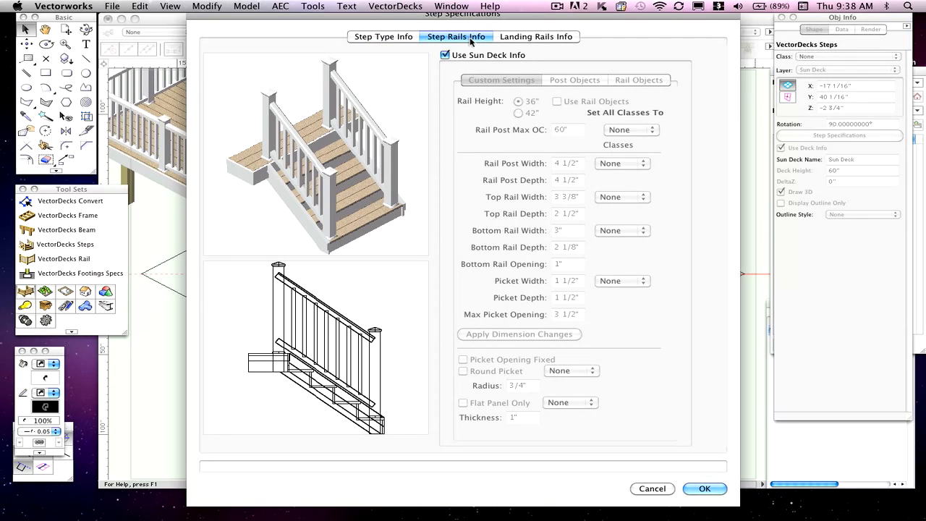
click(537, 36)
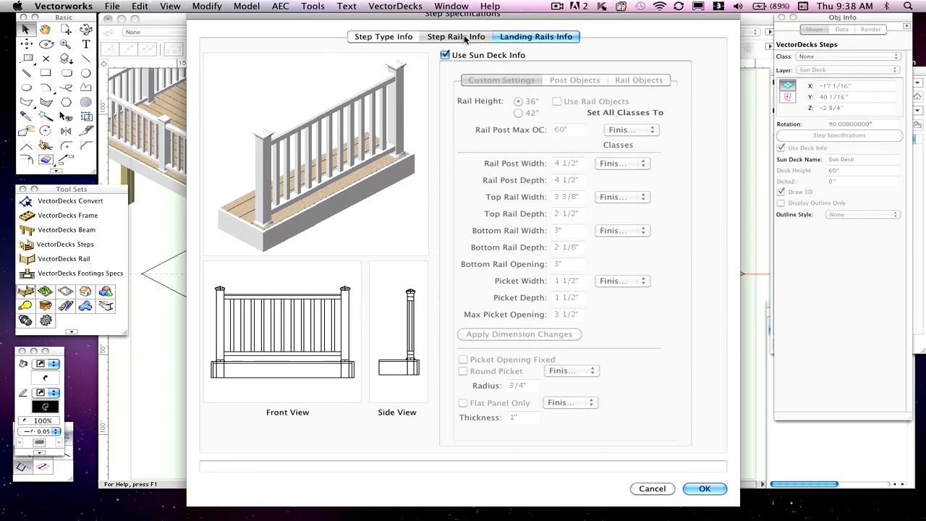
click(457, 36)
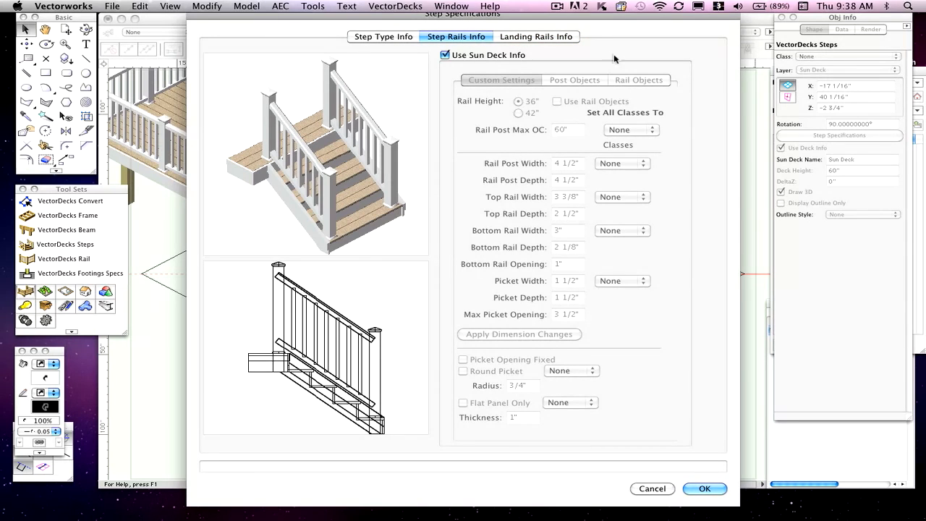
click(536, 36)
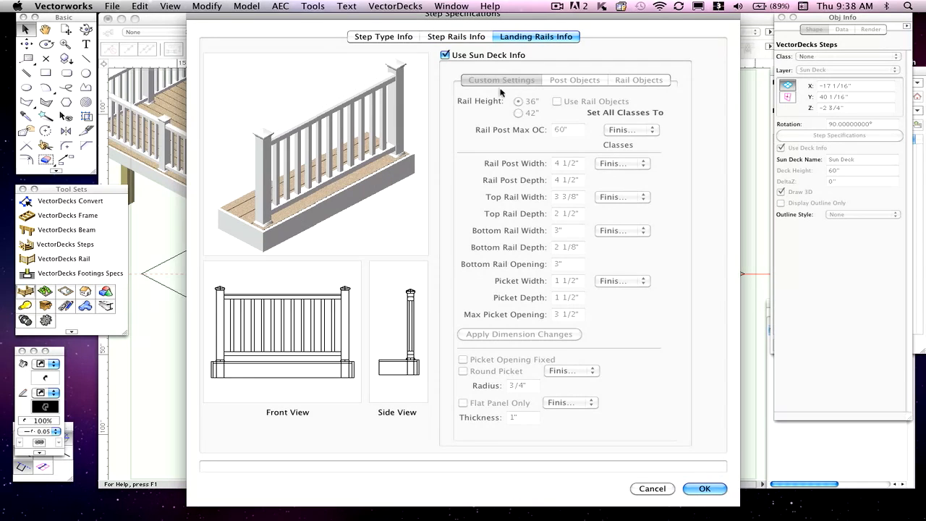
Flip between landing and step rail settings again, ending on Step Rails Info using Sun Deck info.
click(455, 36)
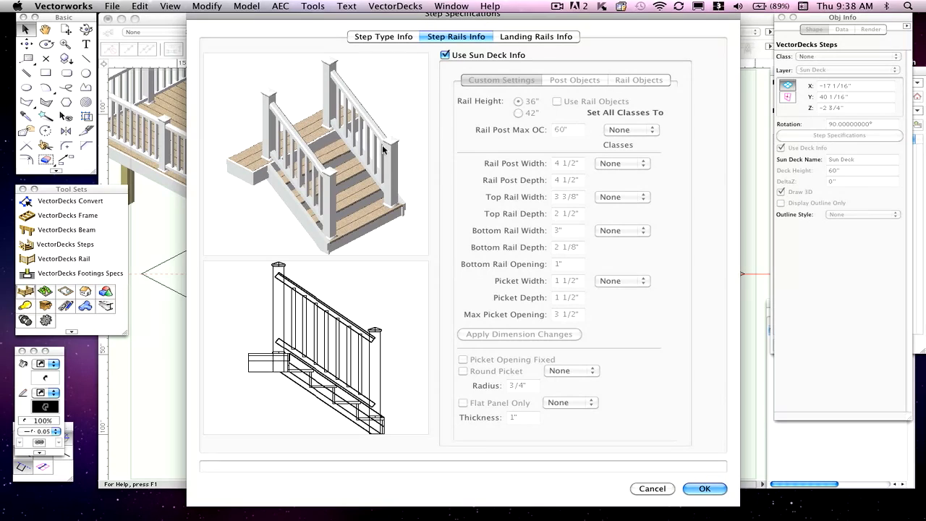
mouse_move(356, 232)
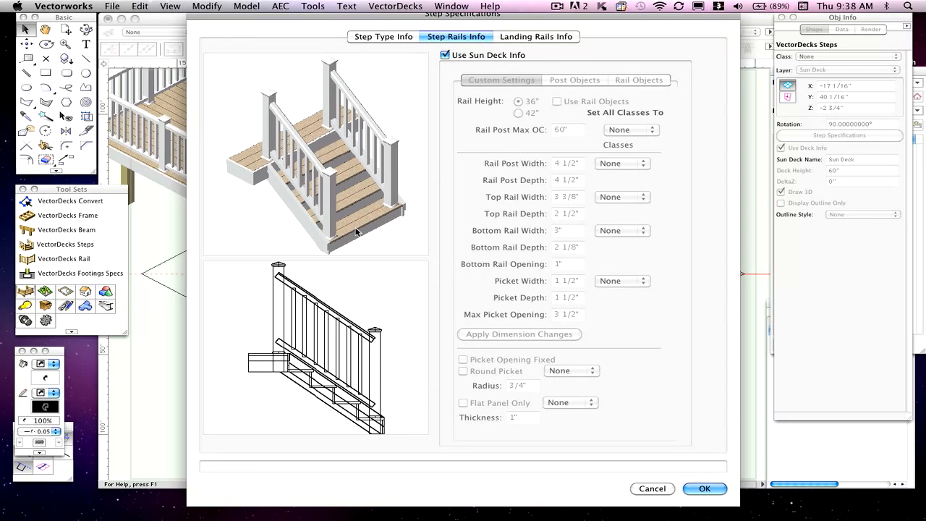
click(537, 36)
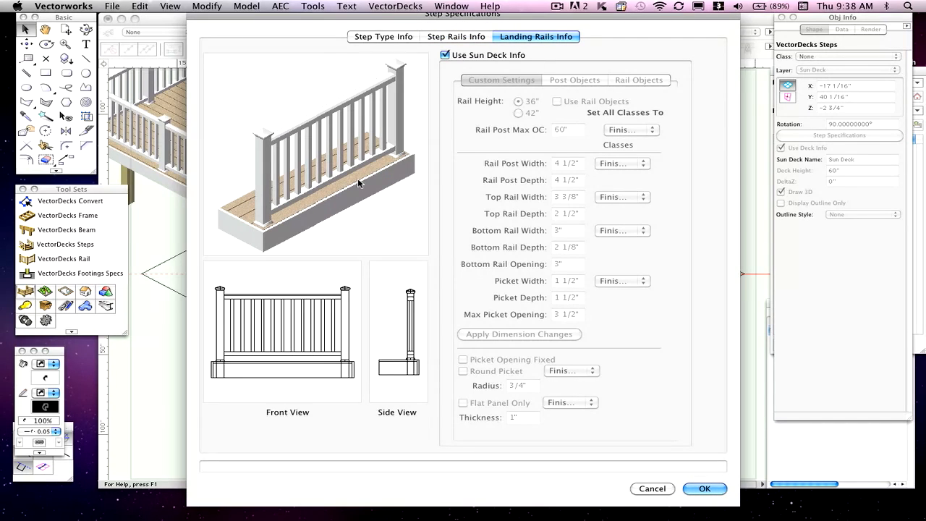
mouse_move(617, 139)
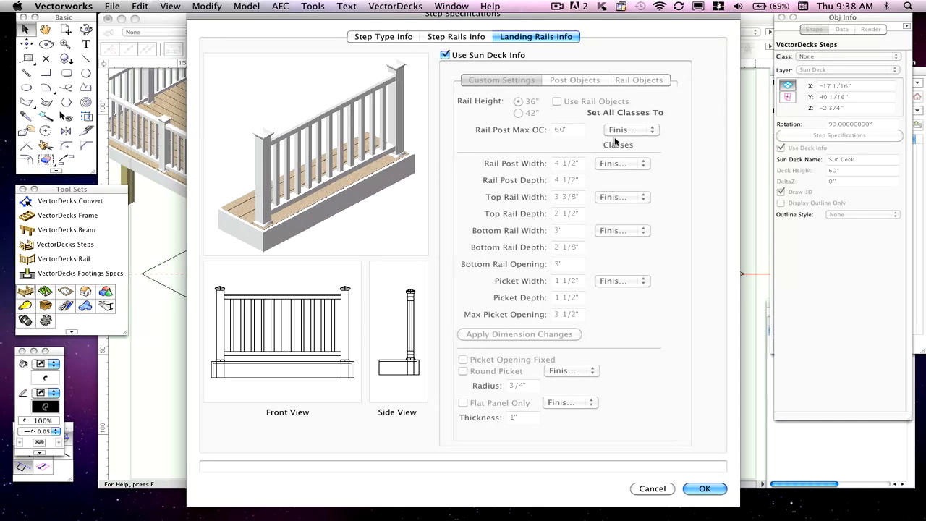
click(459, 36)
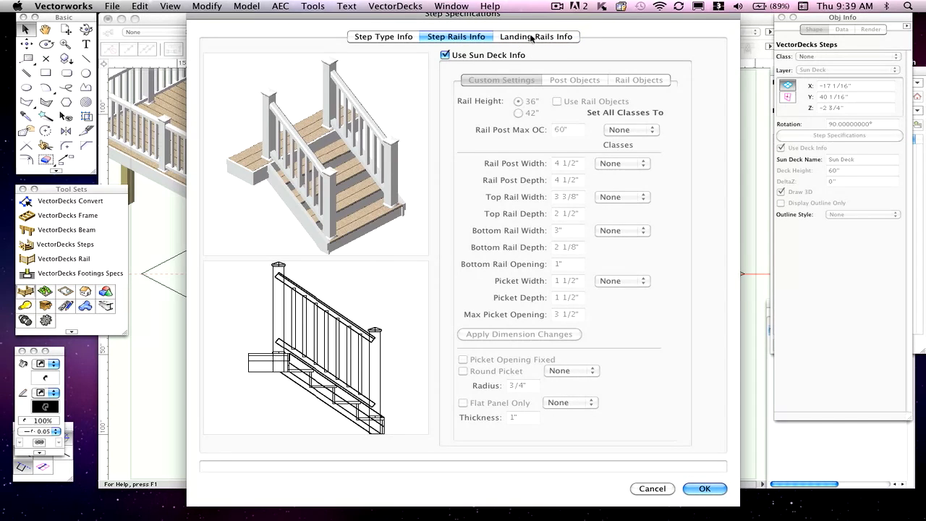
mouse_move(462, 37)
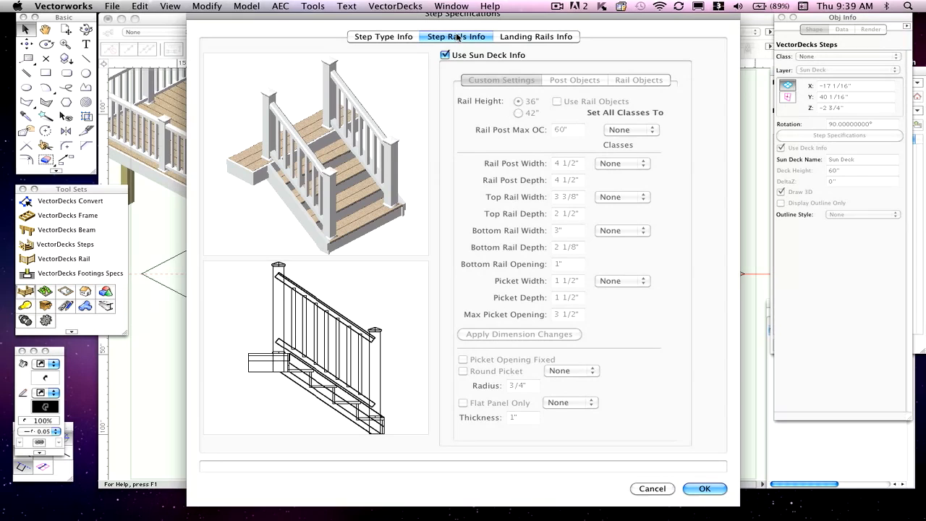
click(443, 55)
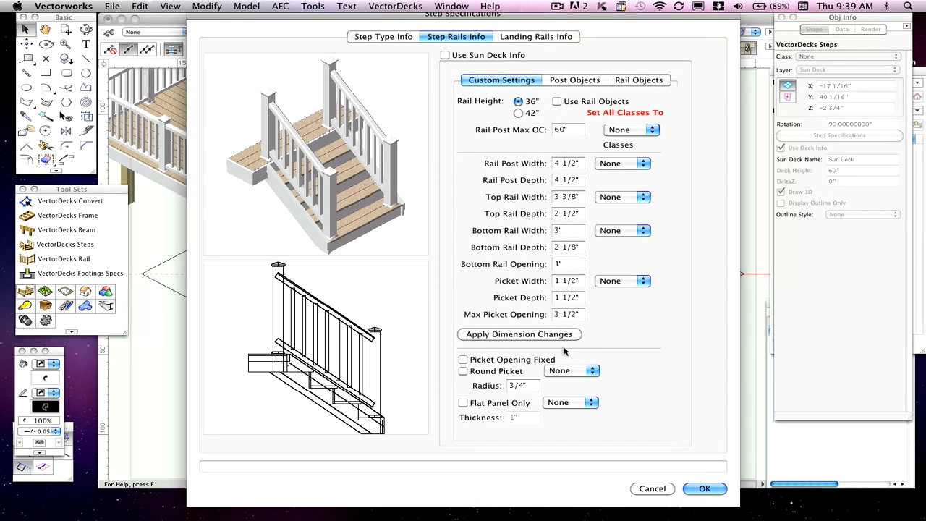
click(535, 36)
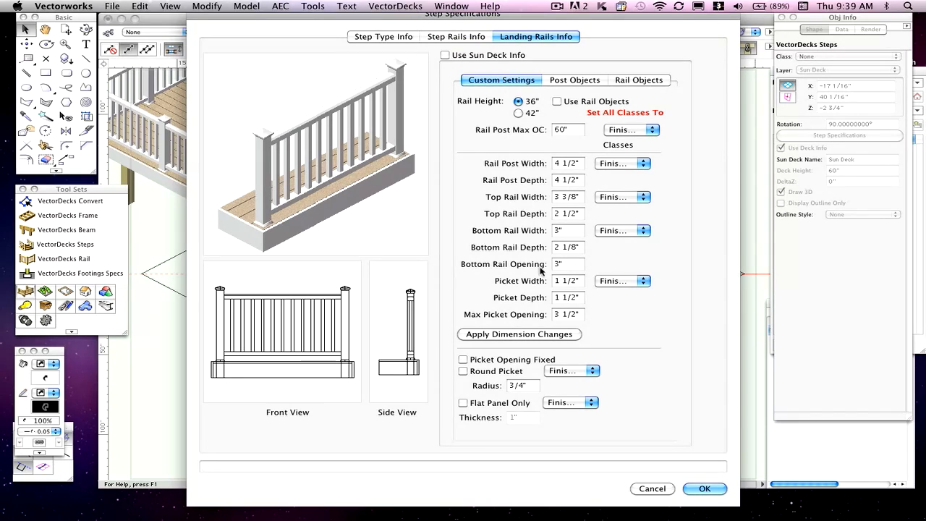
mouse_move(640, 113)
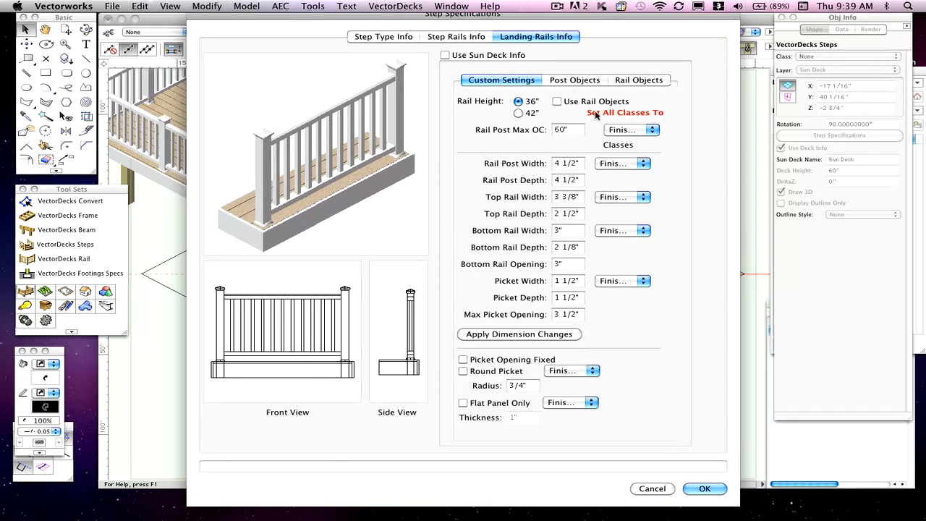
click(460, 36)
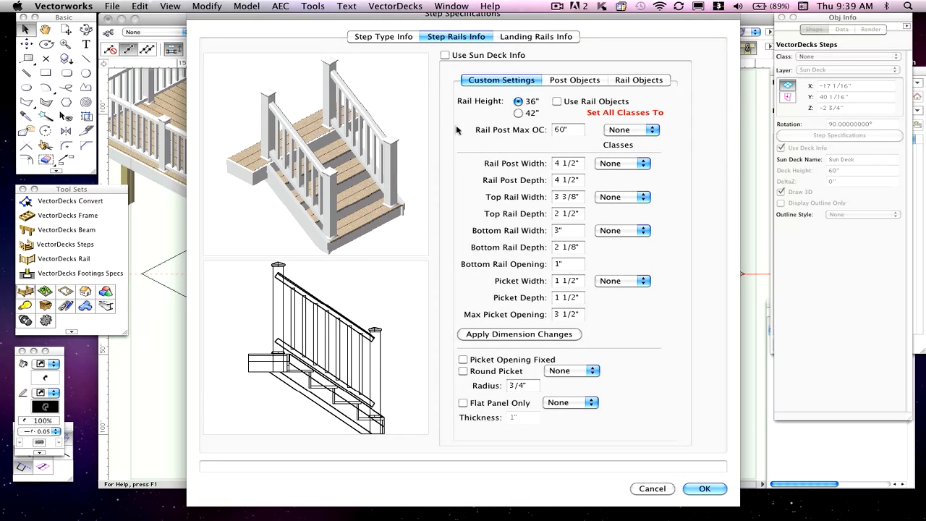
click(567, 131)
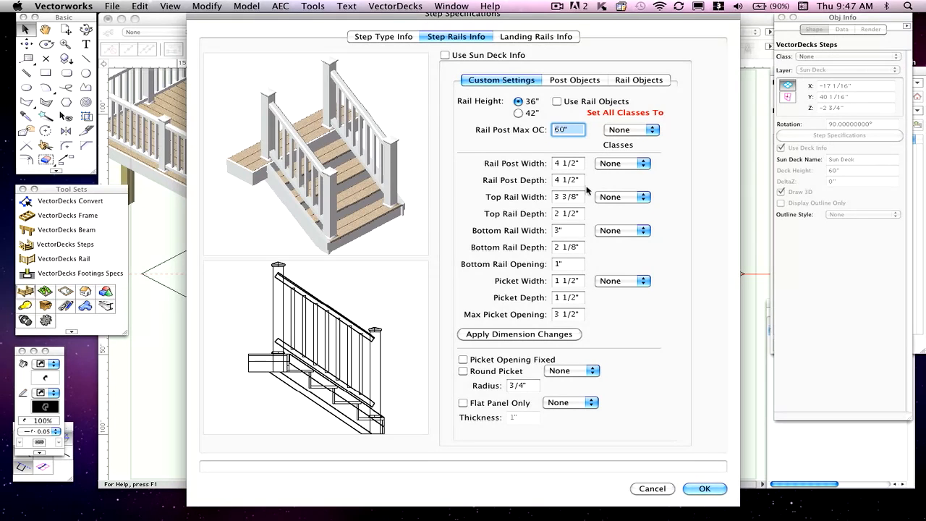
click(443, 55)
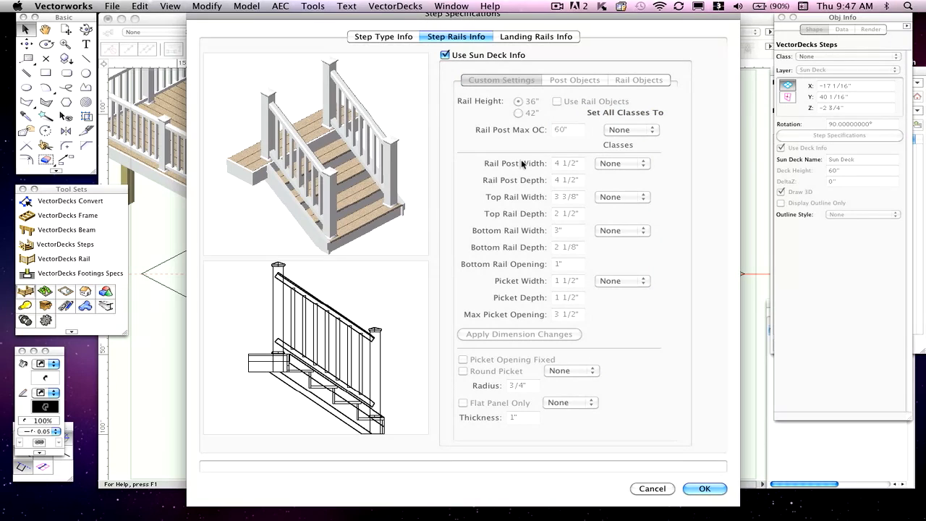
click(382, 36)
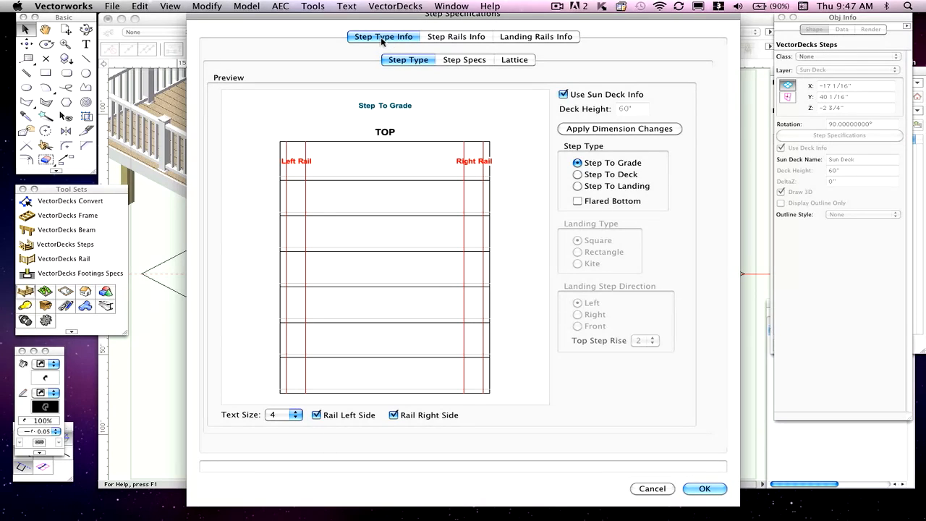
mouse_move(408, 61)
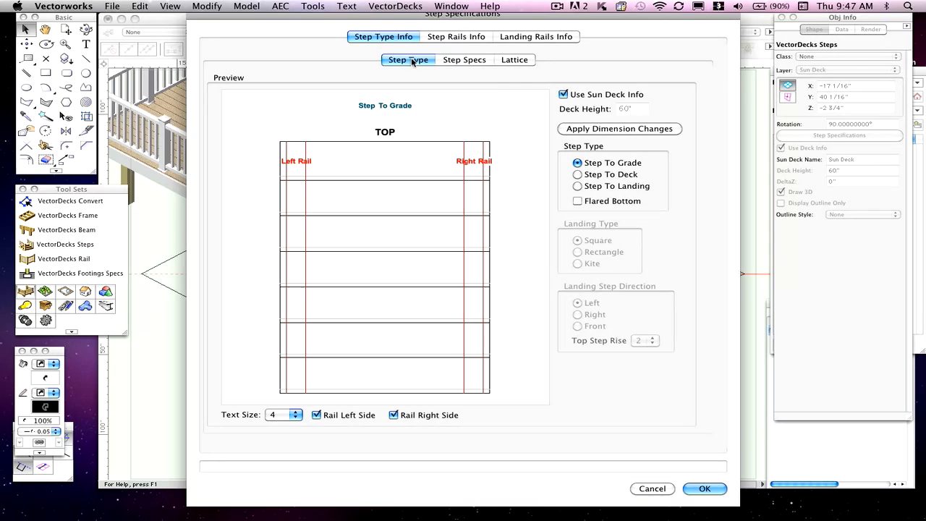
mouse_move(469, 70)
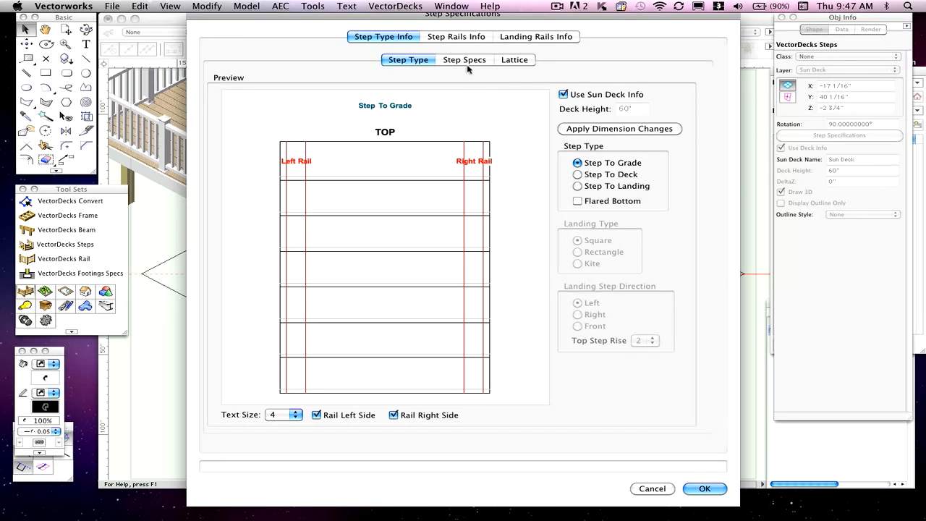
click(512, 59)
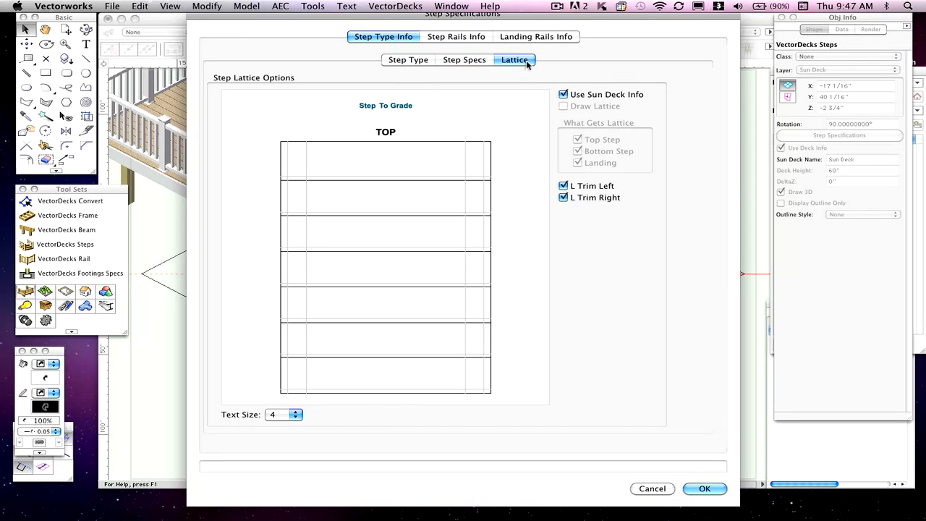
click(408, 60)
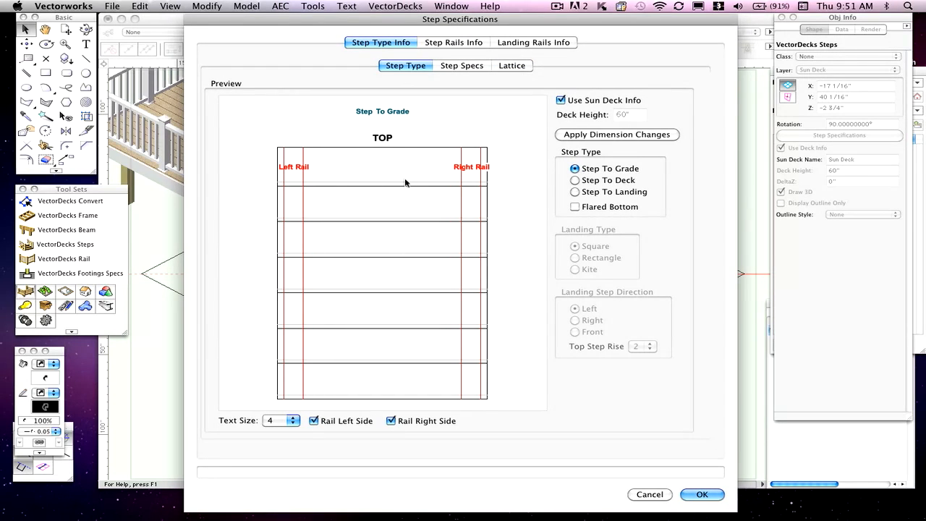
mouse_move(333, 167)
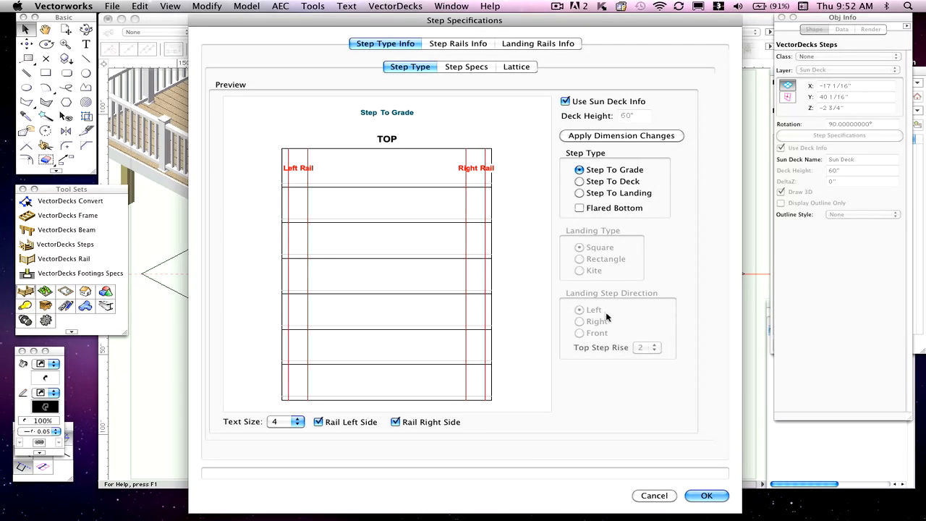
mouse_move(371, 239)
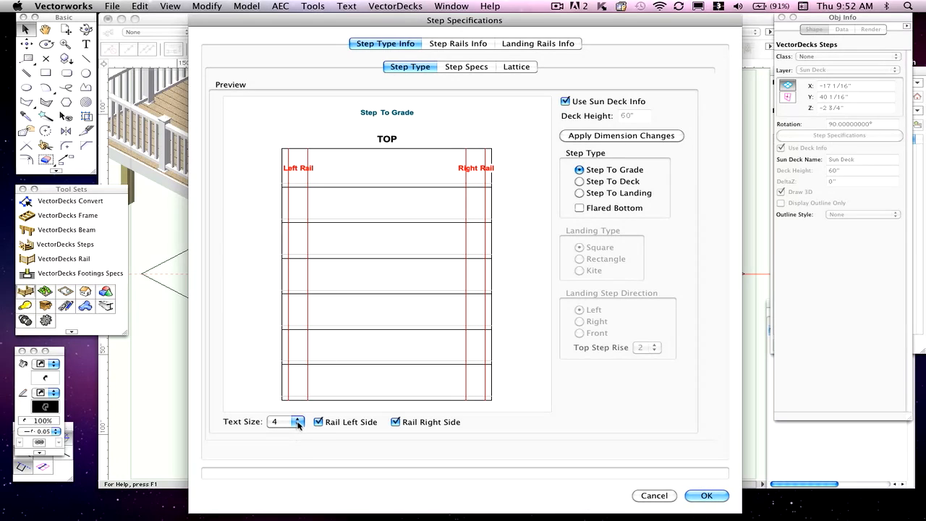
Set the step preview label text size to 6, then reduce it to 5.
click(301, 422)
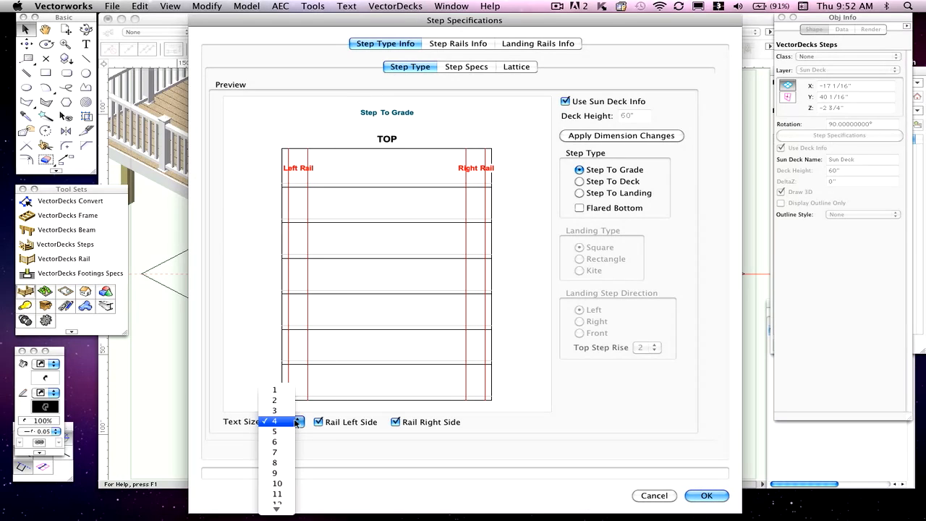
click(274, 449)
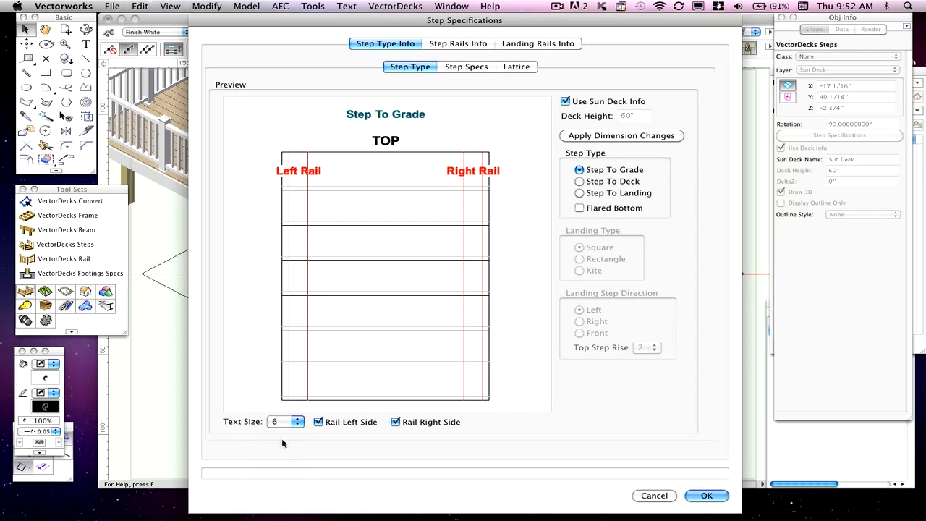
click(296, 423)
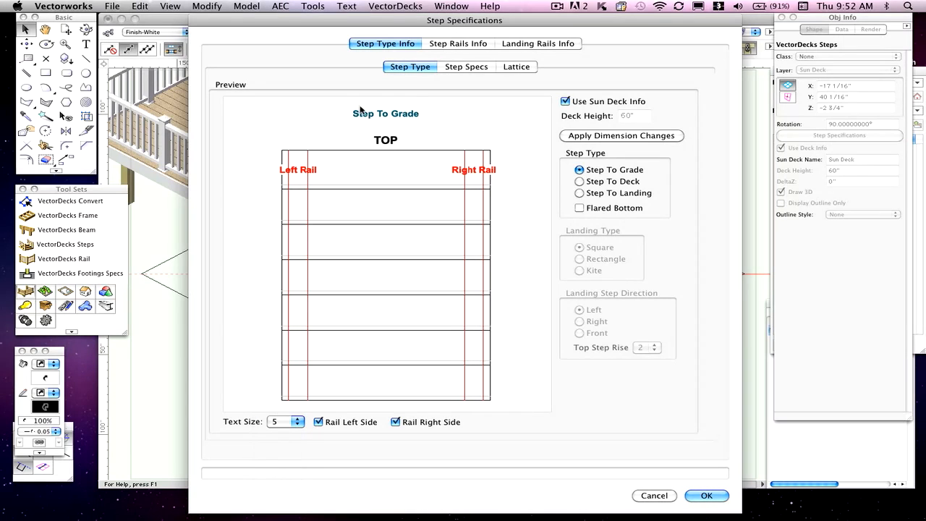
mouse_move(509, 248)
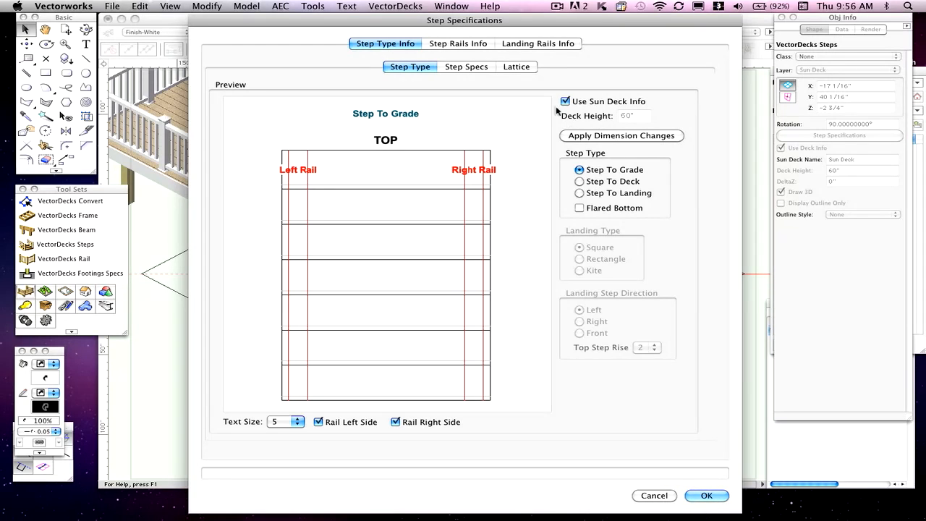
Toggle Use Sun Deck Info and apply dimension changes, keeping the steps tied to the 60" deck height.
click(565, 101)
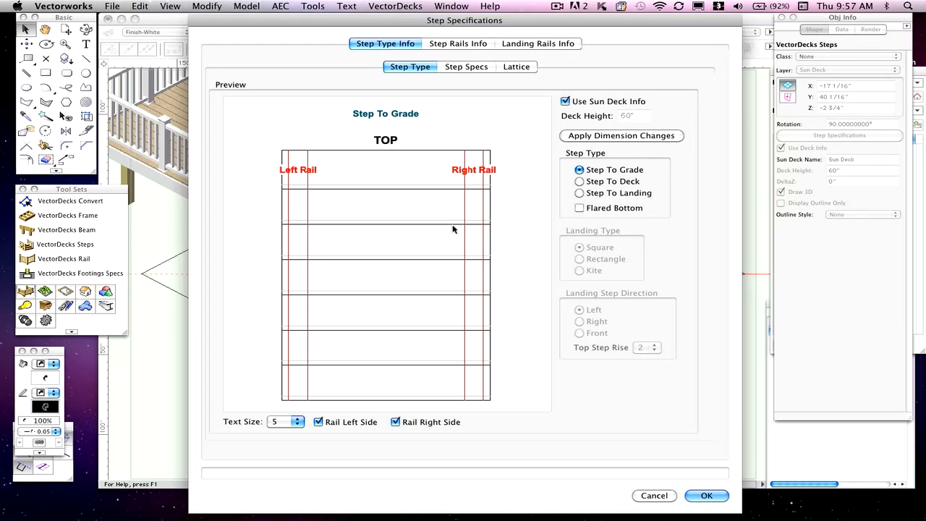
mouse_move(530, 144)
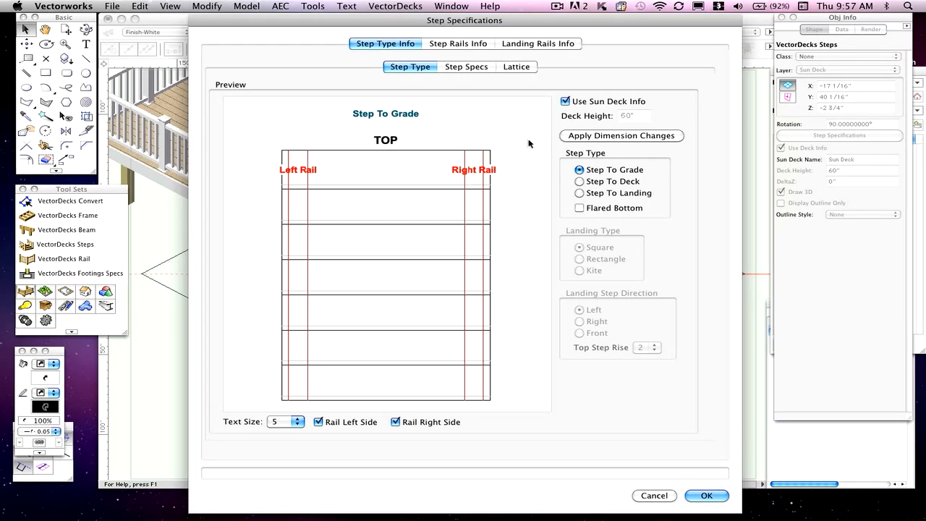
mouse_move(608, 128)
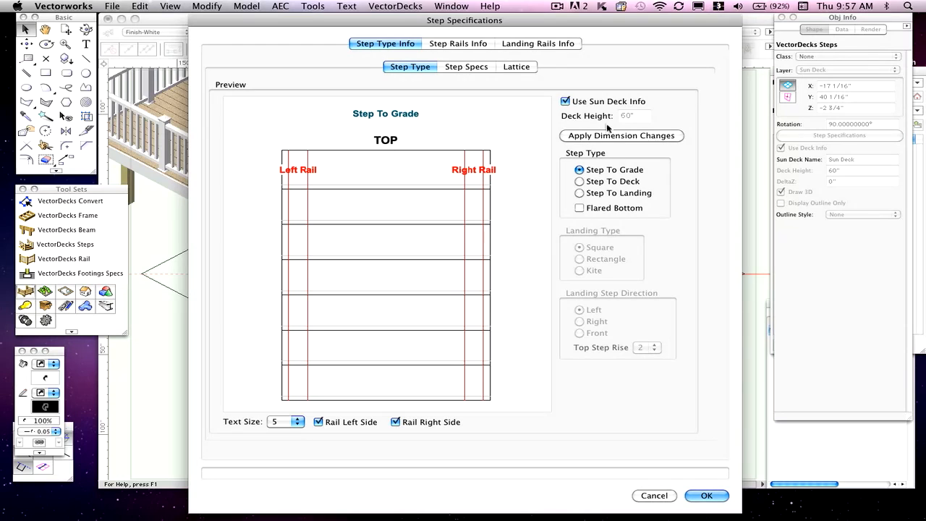
mouse_move(615, 132)
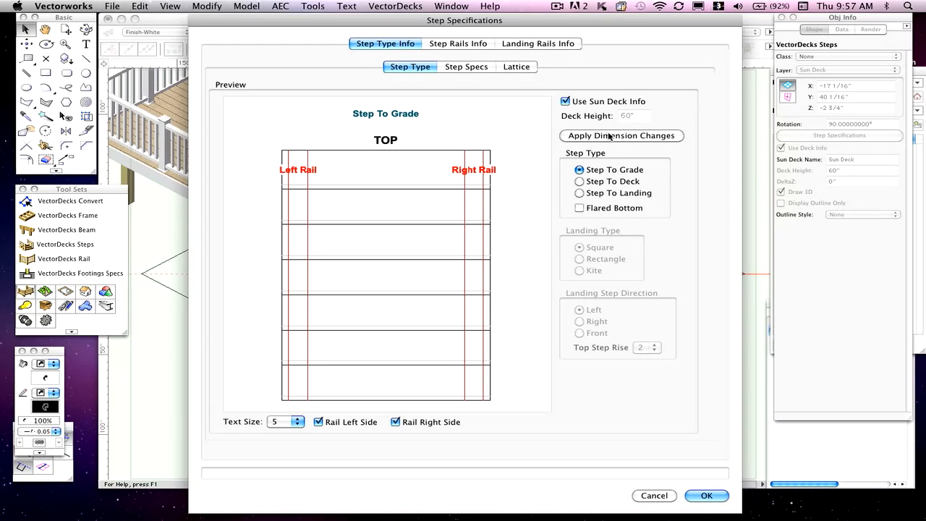
mouse_move(631, 136)
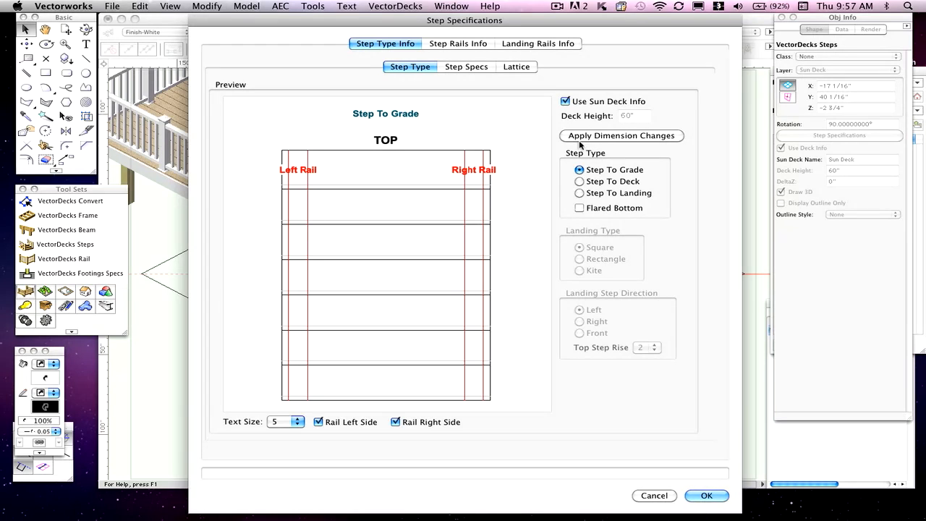
click(566, 102)
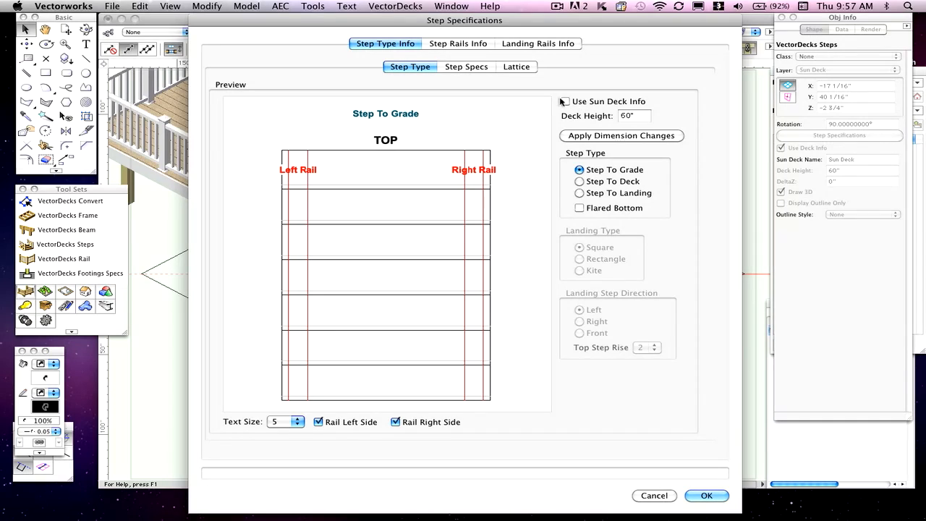
click(564, 102)
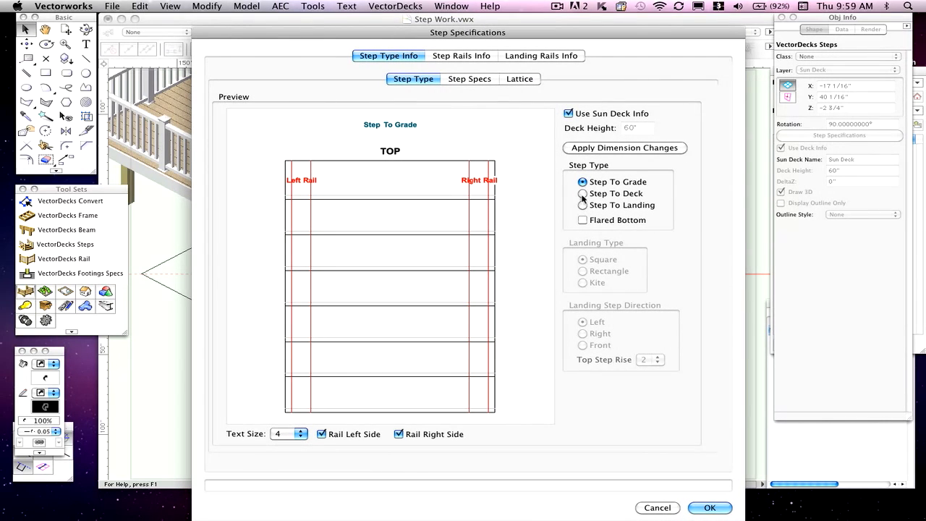
Set the step type to Step To Deck, then to Step To Landing.
click(582, 194)
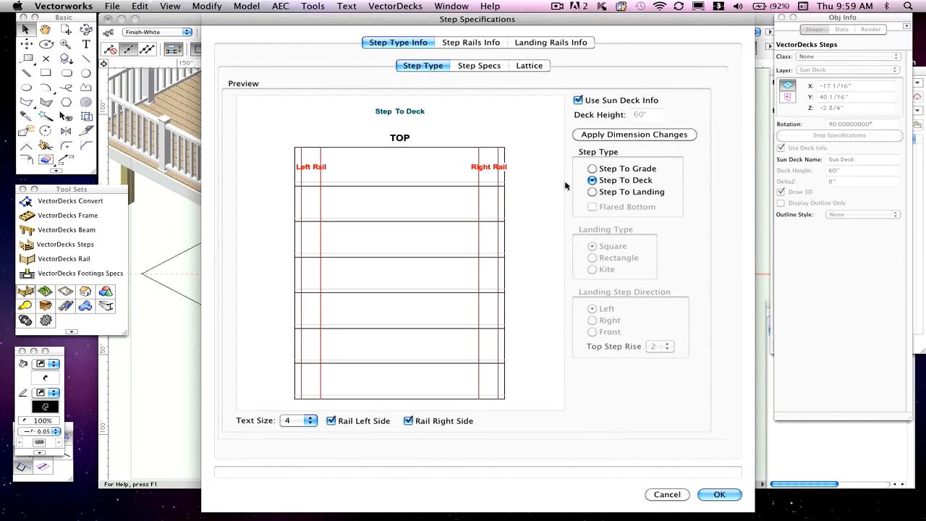
mouse_move(576, 184)
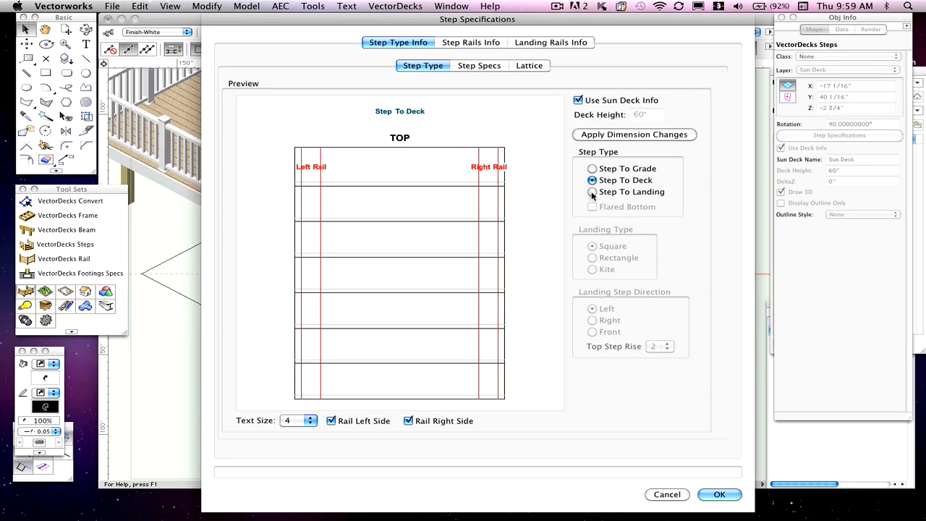
click(591, 191)
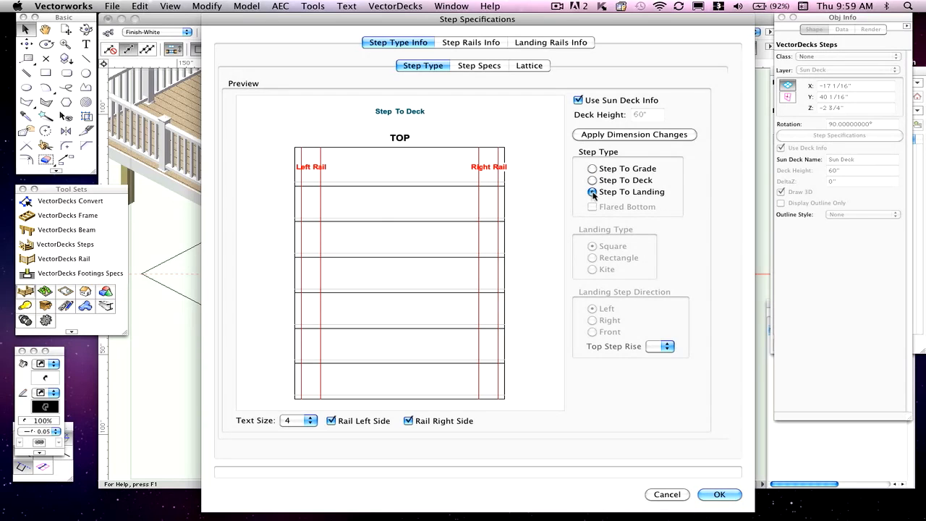
Preview Step To Landing with a square landing twice, ending back on Step To Grade.
click(591, 191)
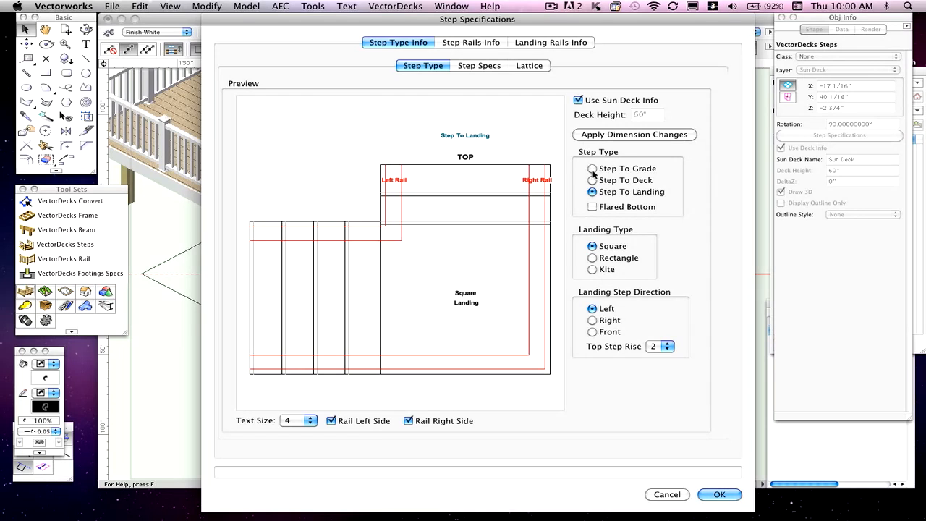
click(592, 168)
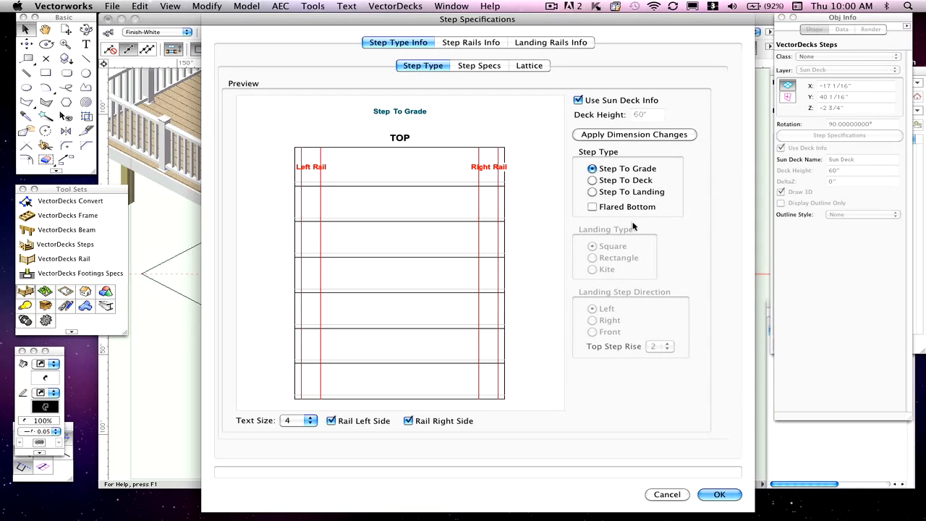
click(590, 191)
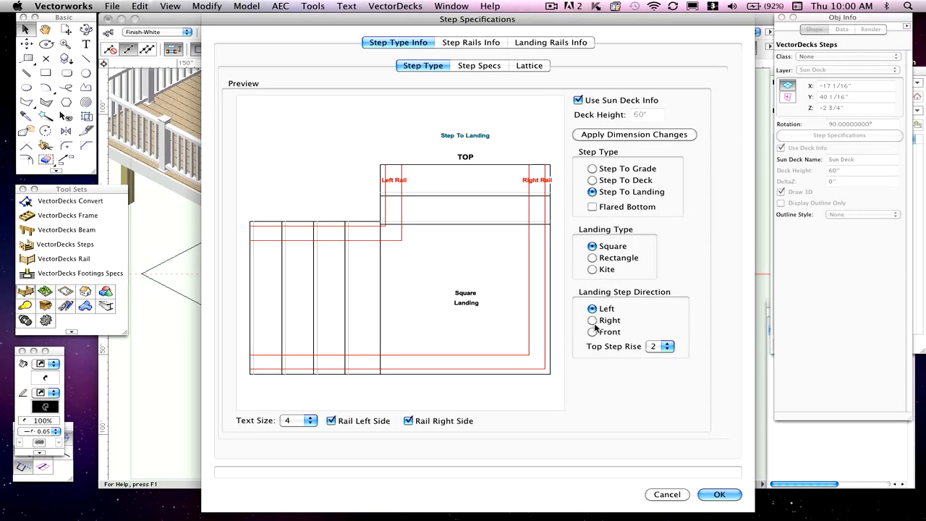
mouse_move(510, 233)
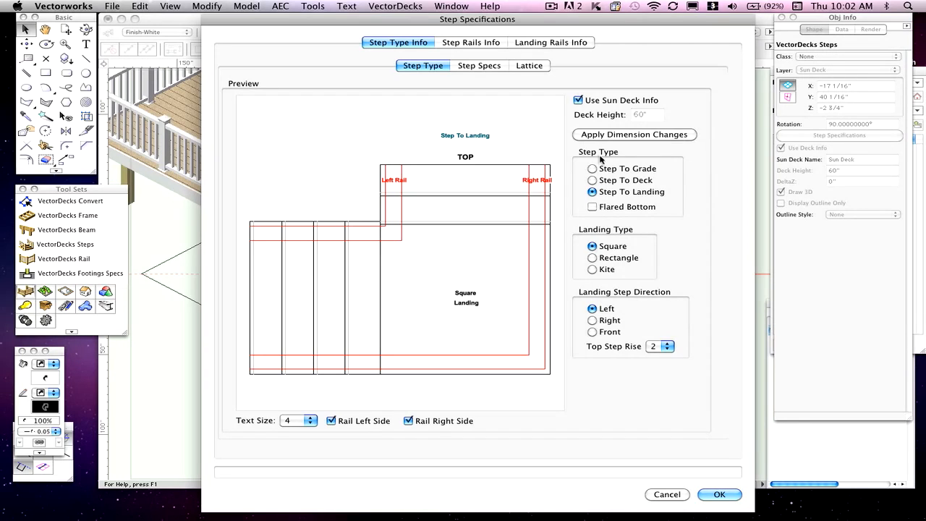
click(591, 168)
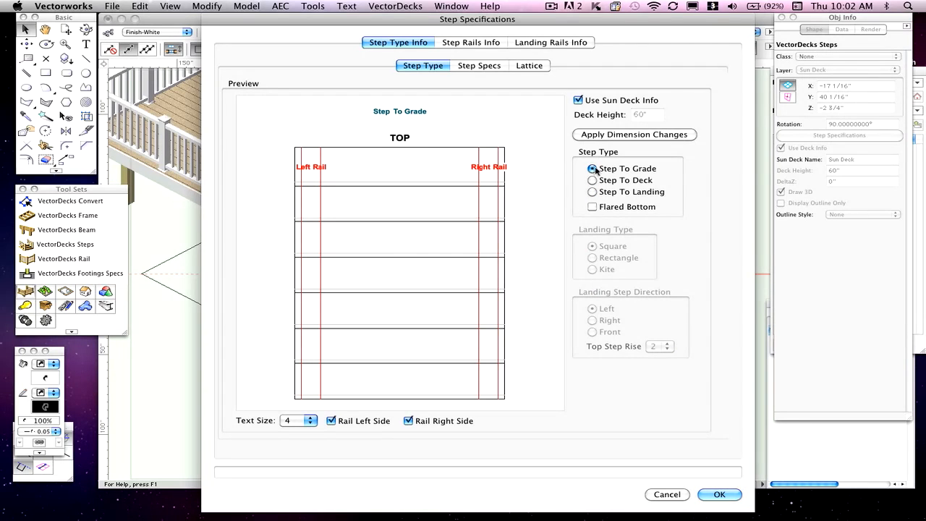
Give the step-to-grade stairs a flared bottom and close Step Specifications with OK.
click(590, 205)
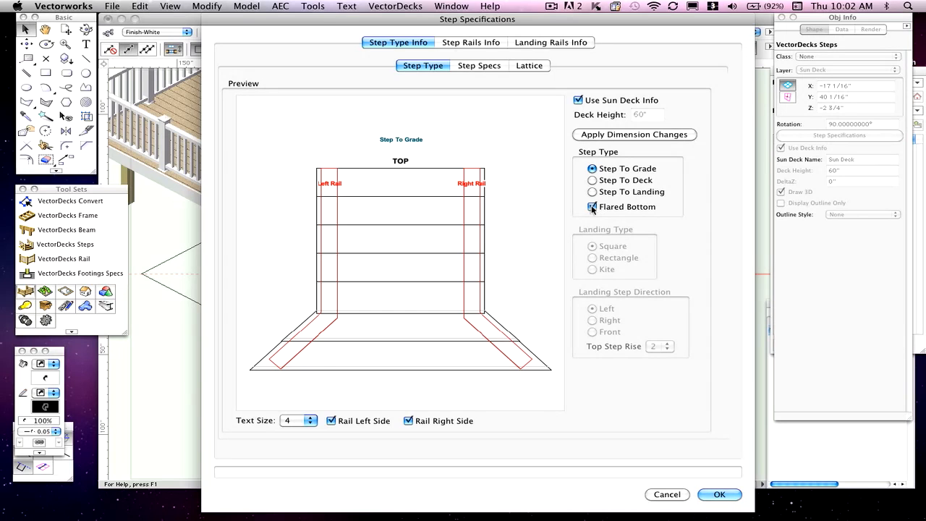
click(591, 206)
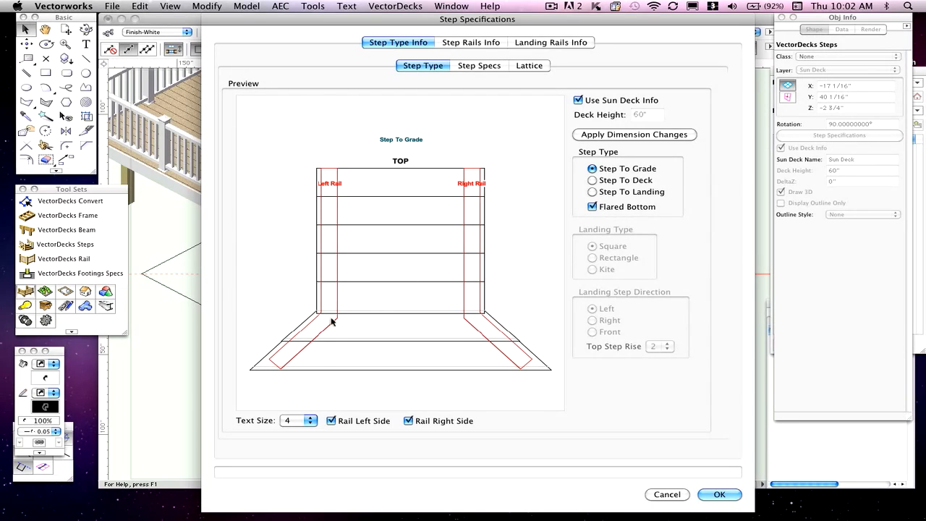
mouse_move(461, 347)
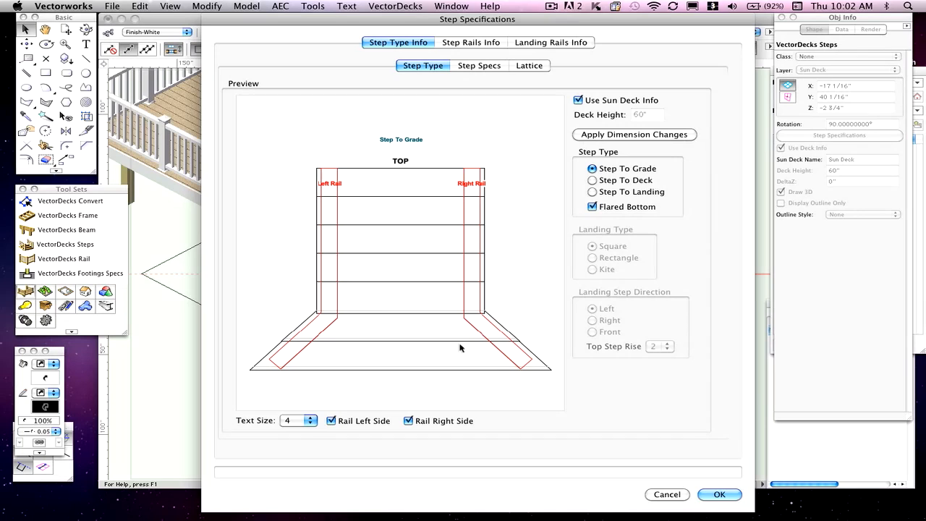
mouse_move(517, 342)
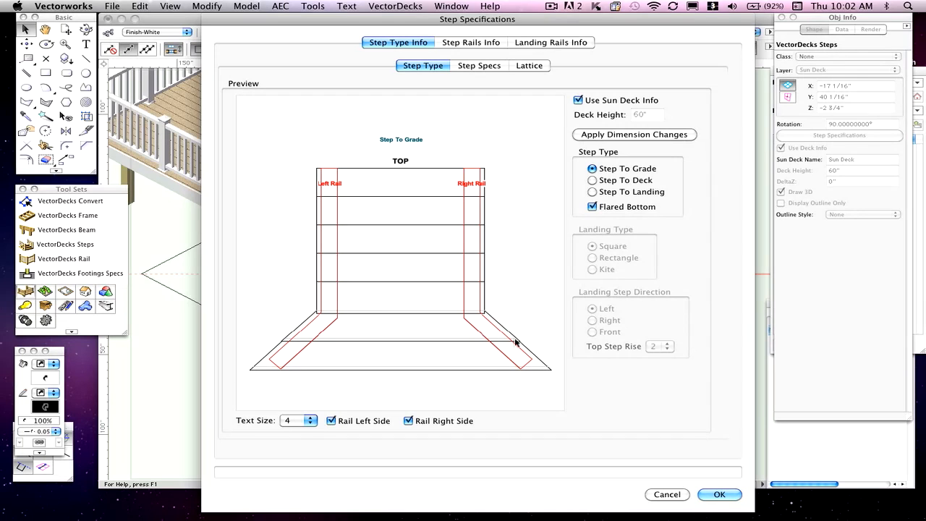
mouse_move(550, 197)
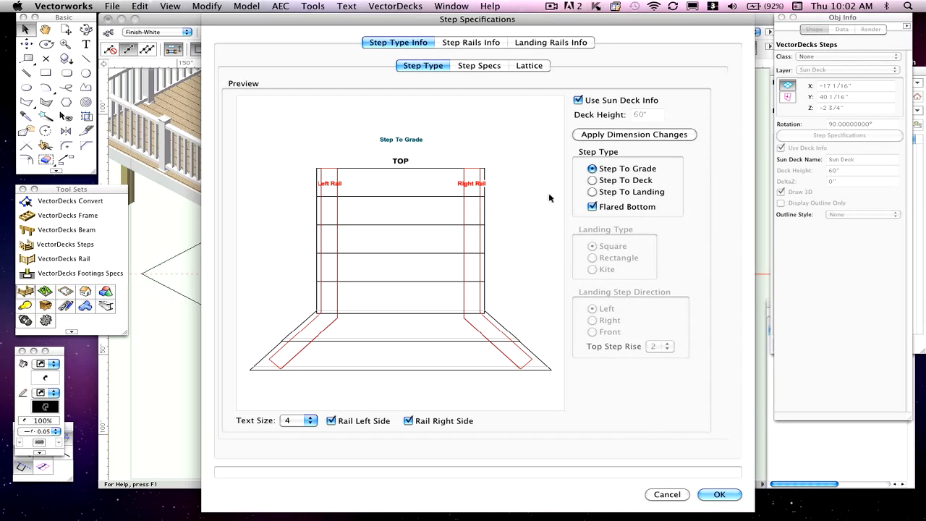
click(724, 495)
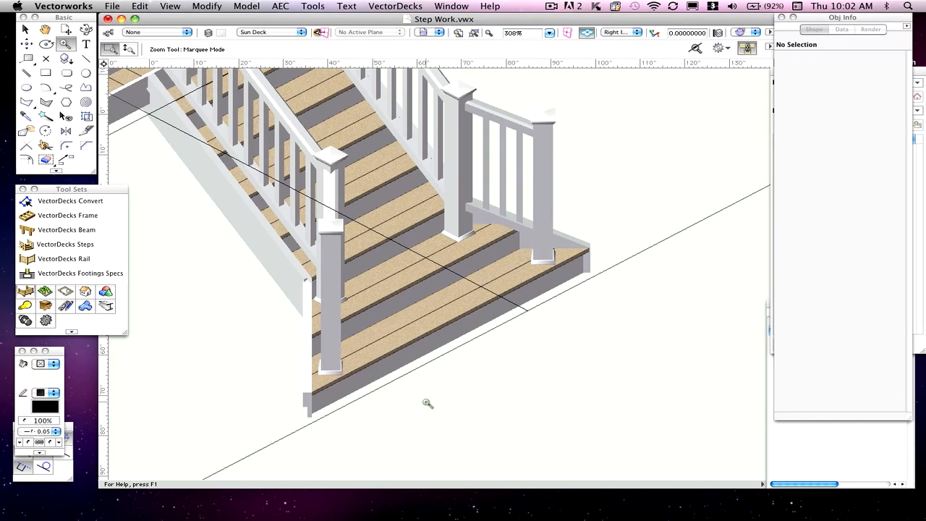
mouse_move(440, 255)
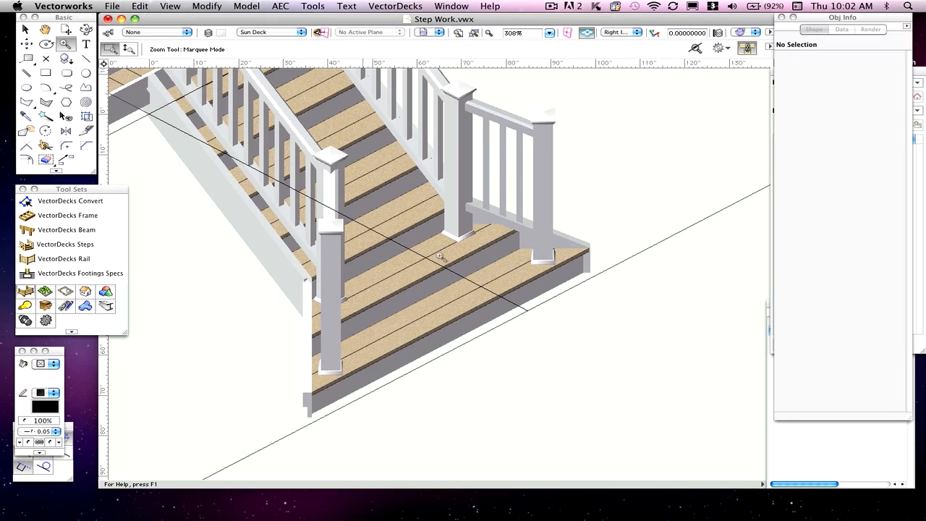
mouse_move(450, 246)
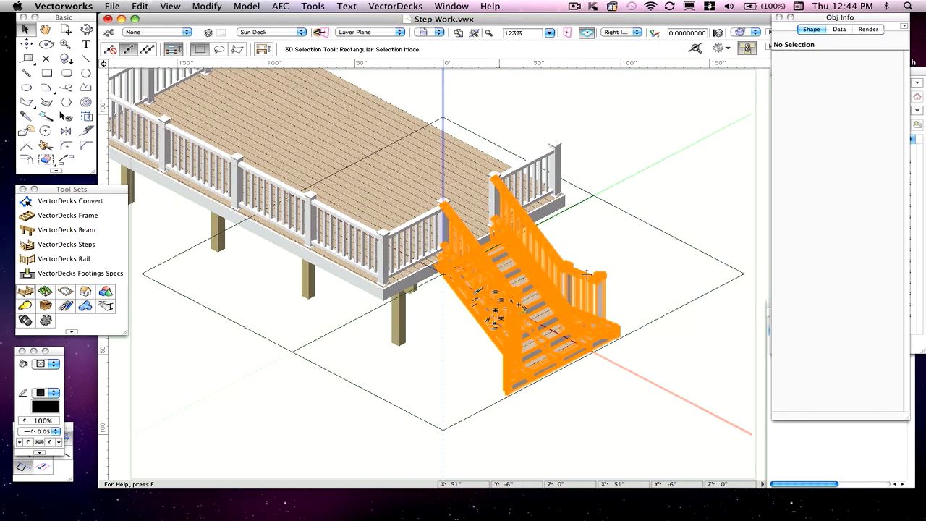
Select the redrawn flared-bottom steps, then clear the selection to view the full deck.
click(660, 238)
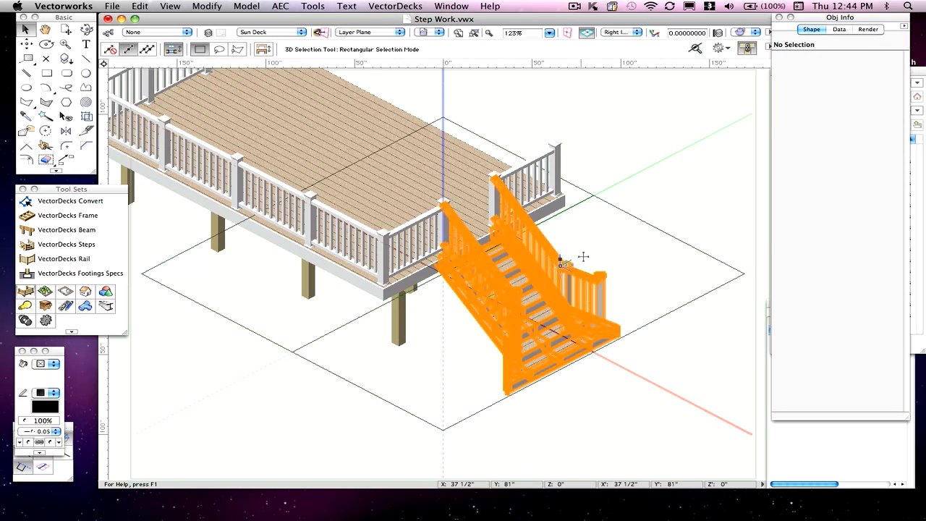
click(657, 227)
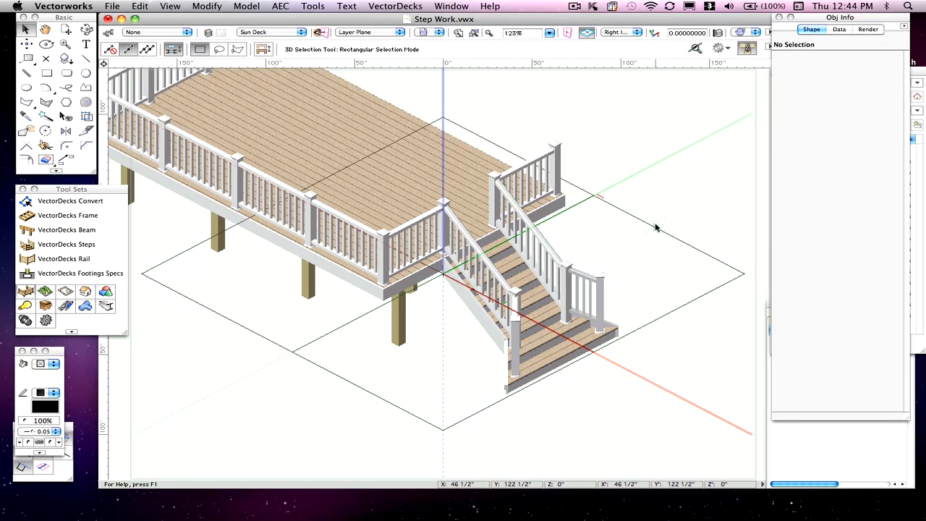
mouse_move(850, 264)
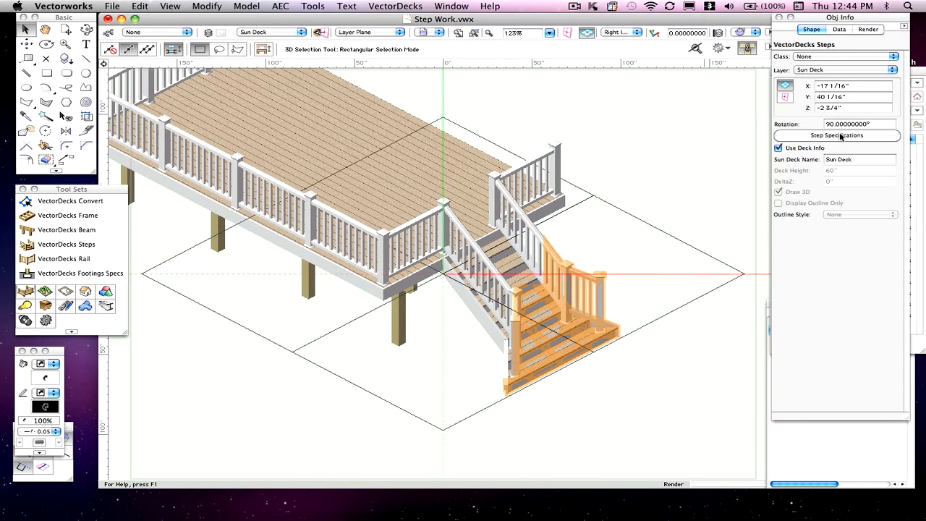
click(841, 136)
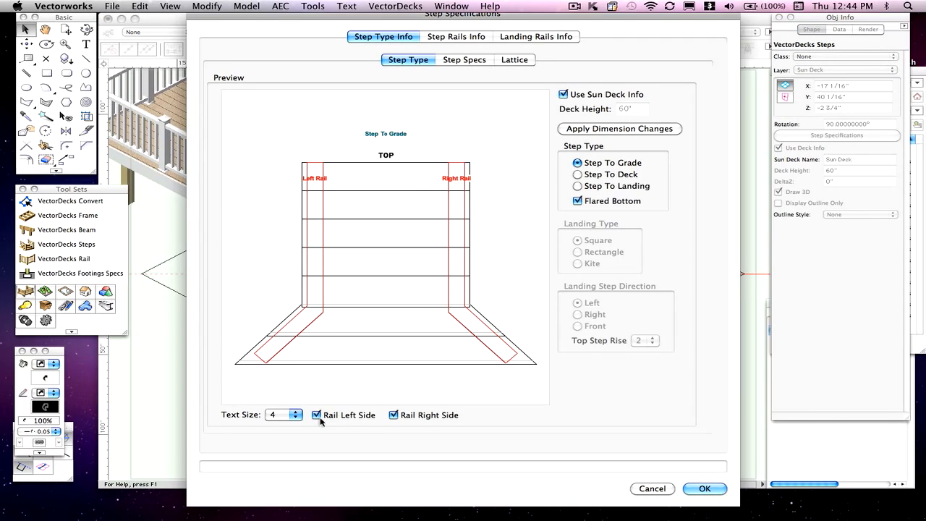
click(316, 416)
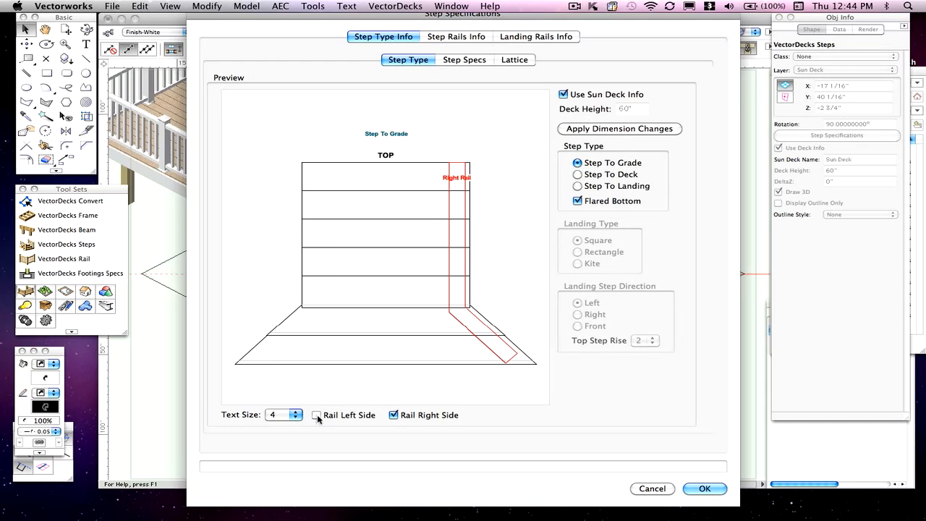
click(316, 415)
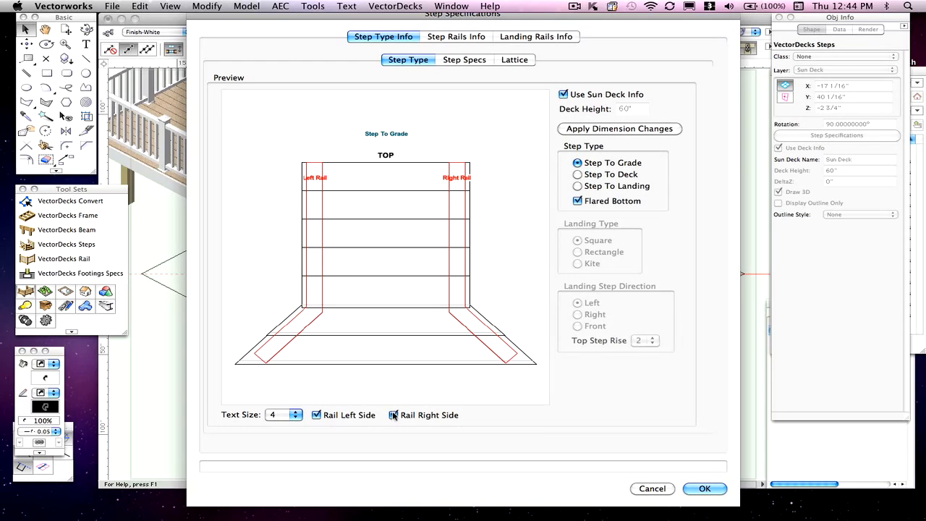
click(394, 416)
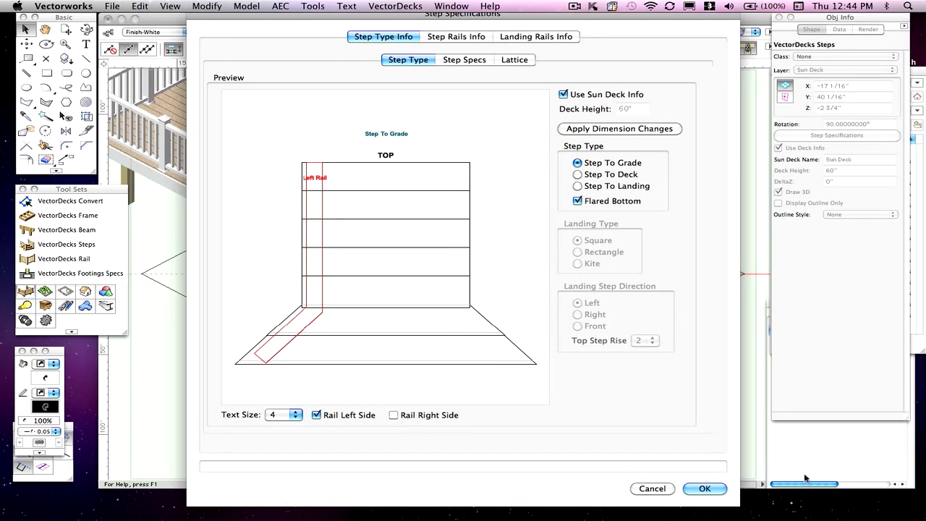
click(706, 490)
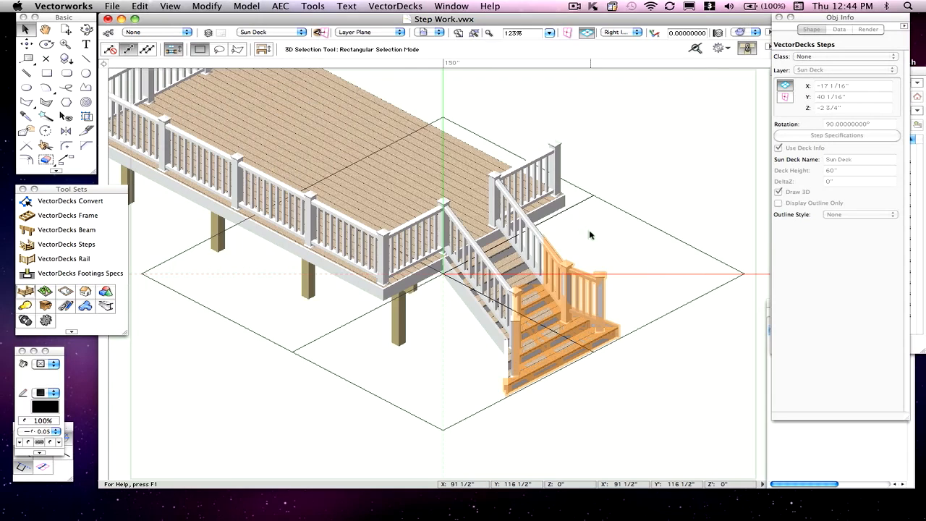
Select the VectorDecks Frame and raise its Deck Height from 60" to 80".
click(634, 287)
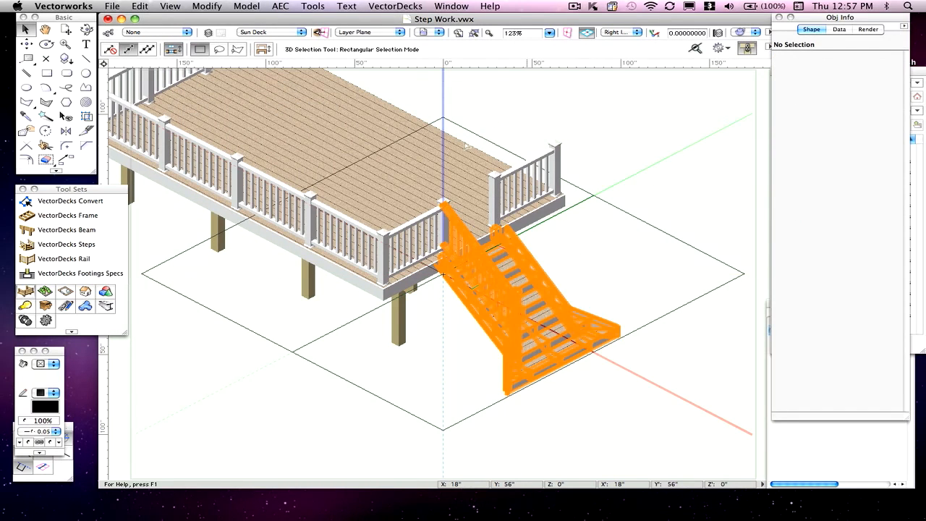
mouse_move(498, 342)
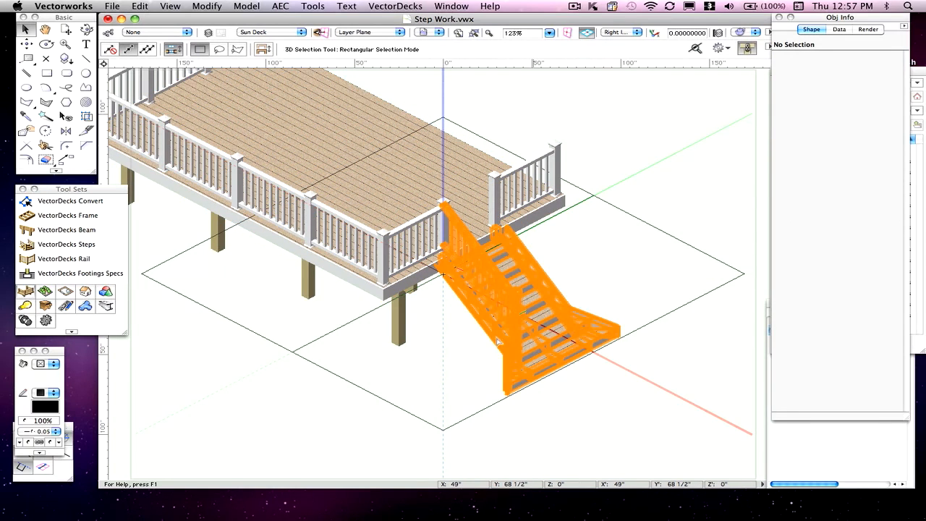
click(570, 102)
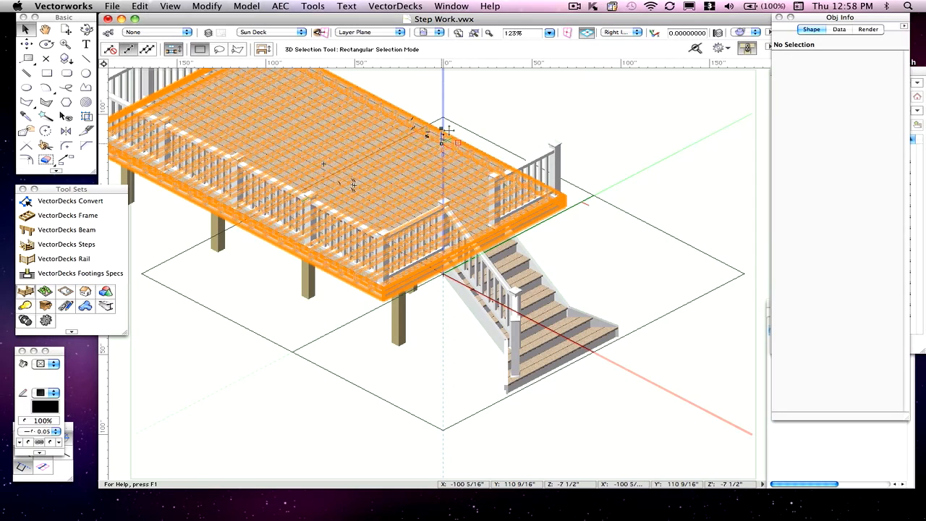
click(455, 139)
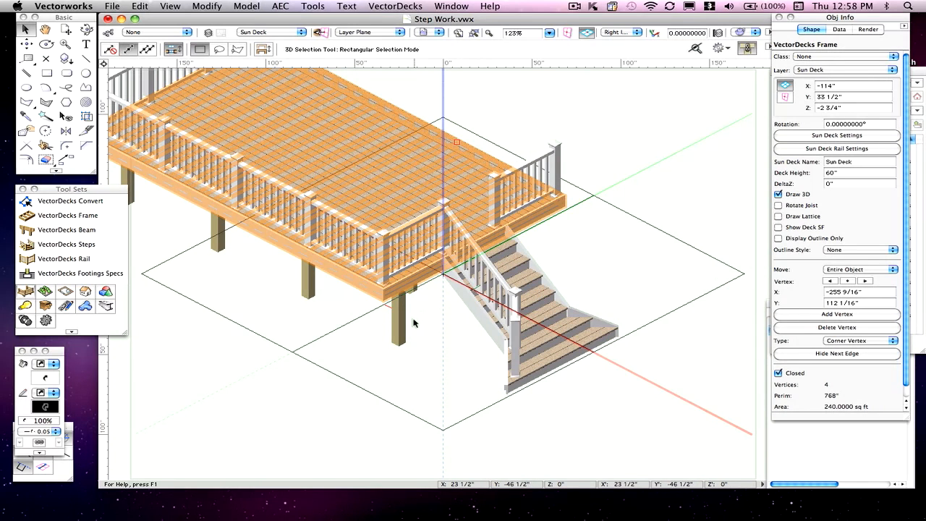
mouse_move(641, 133)
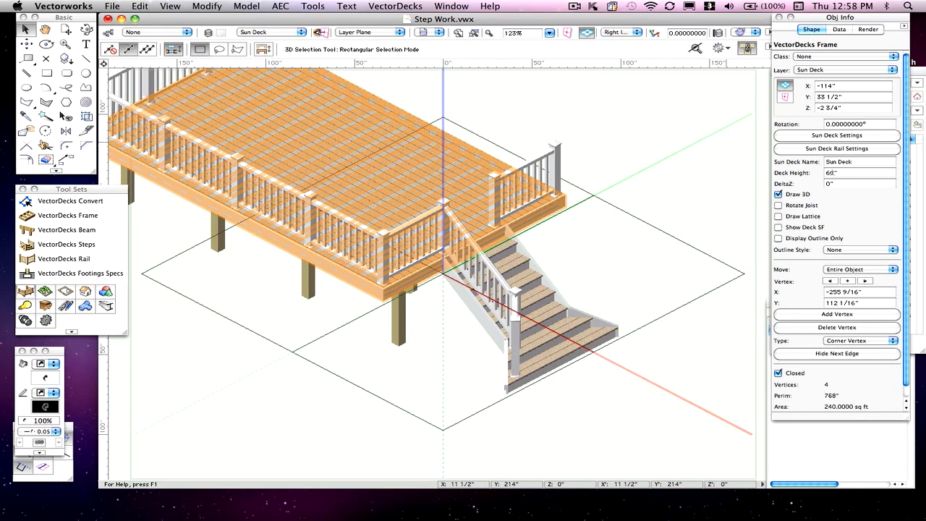
click(857, 172)
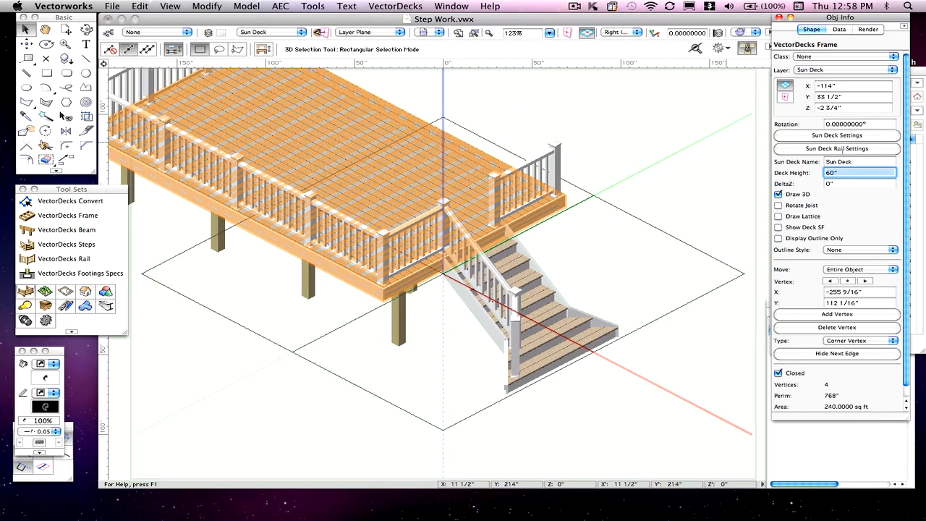
text(80)
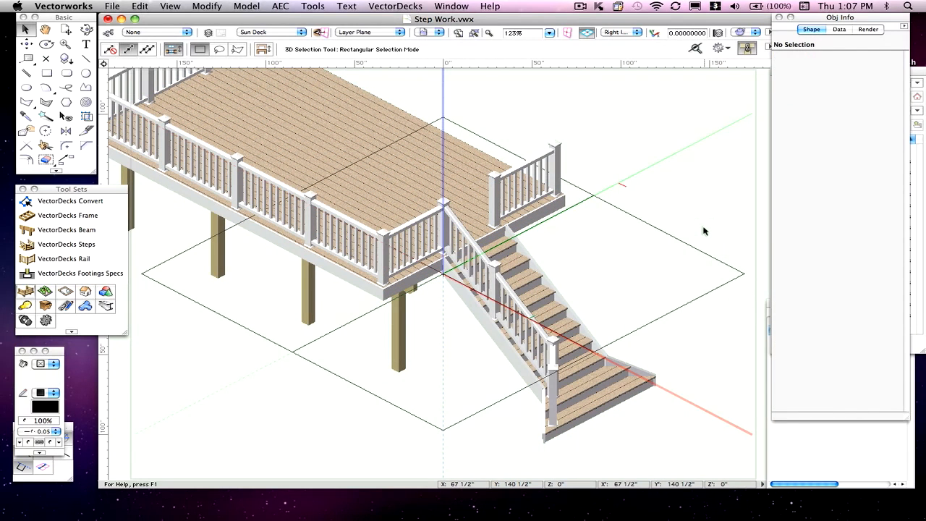
mouse_move(747, 341)
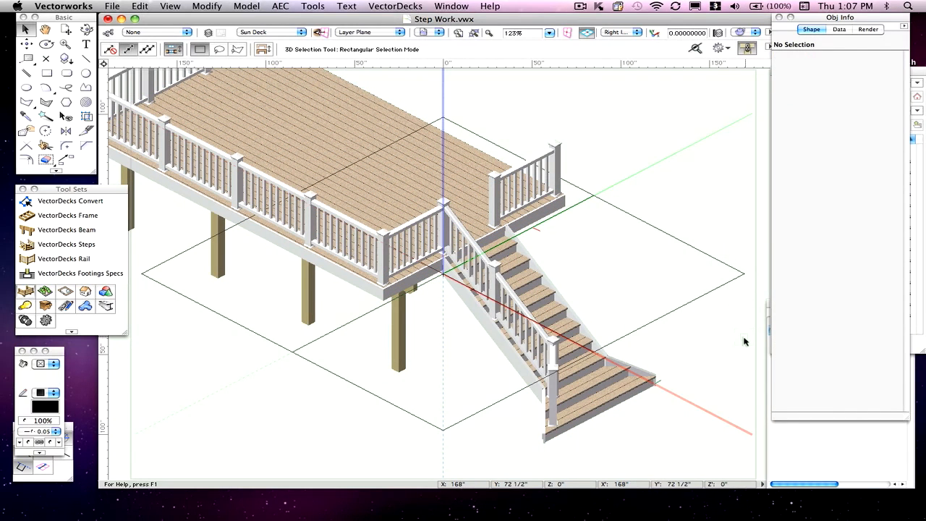
mouse_move(714, 340)
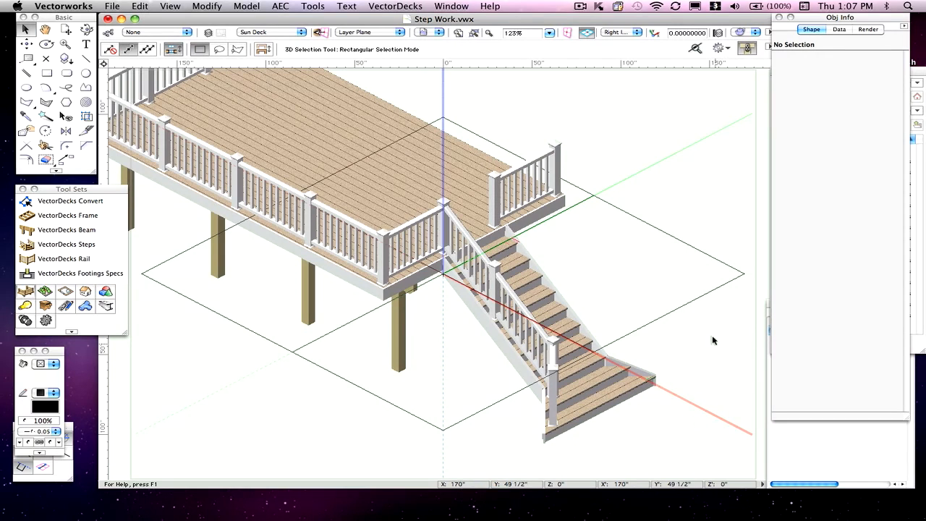
mouse_move(707, 336)
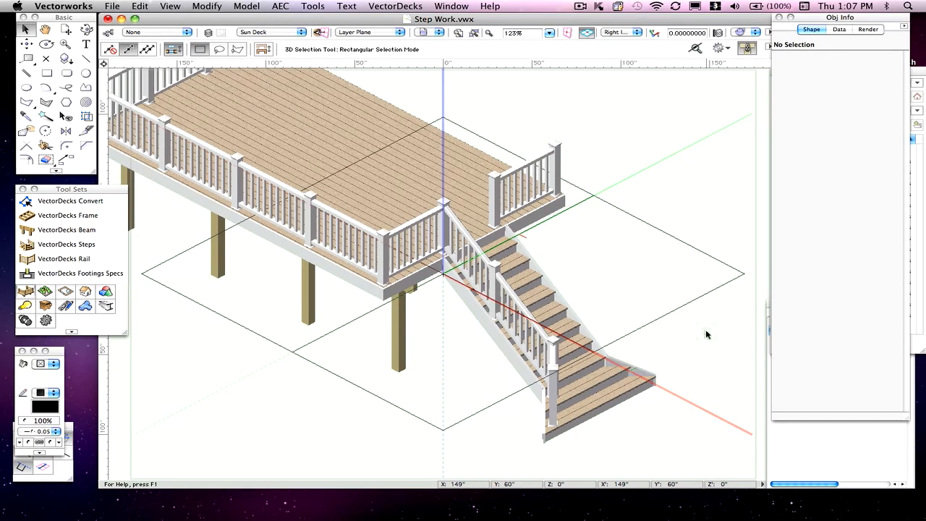
mouse_move(648, 348)
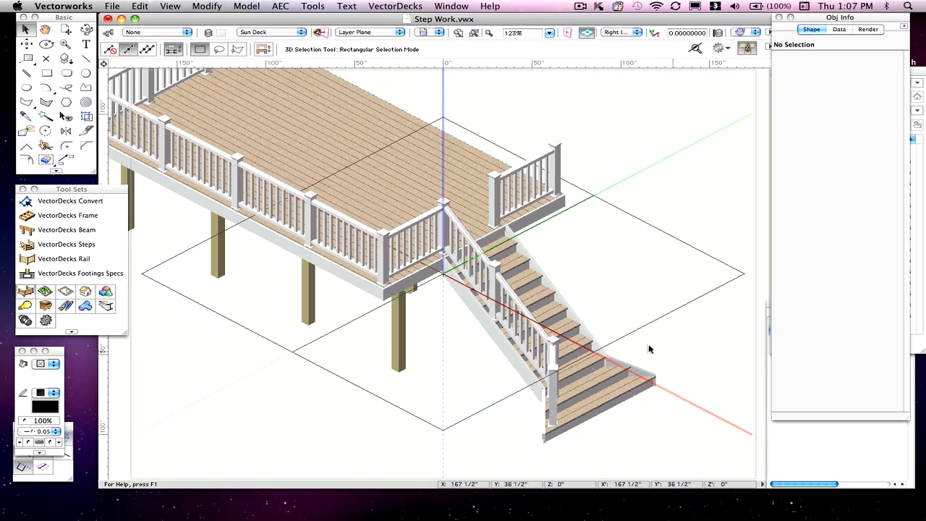
mouse_move(706, 313)
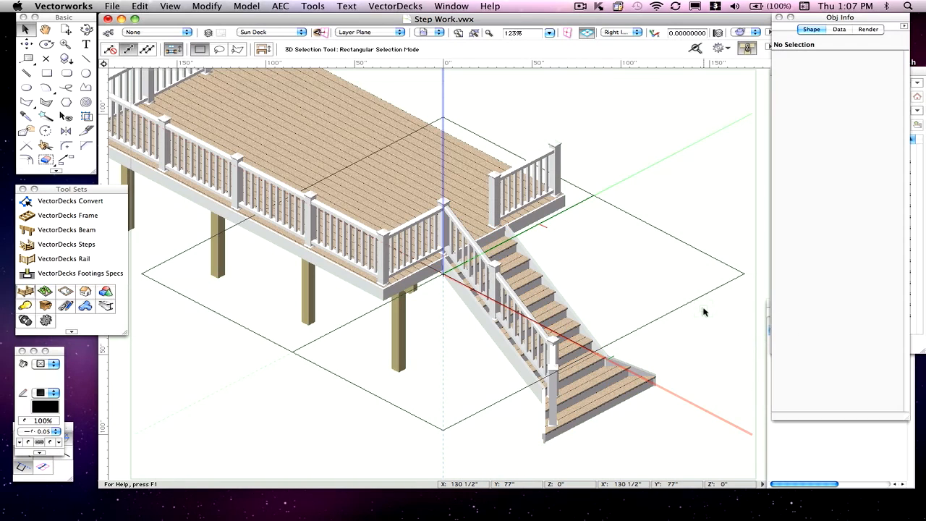
mouse_move(644, 319)
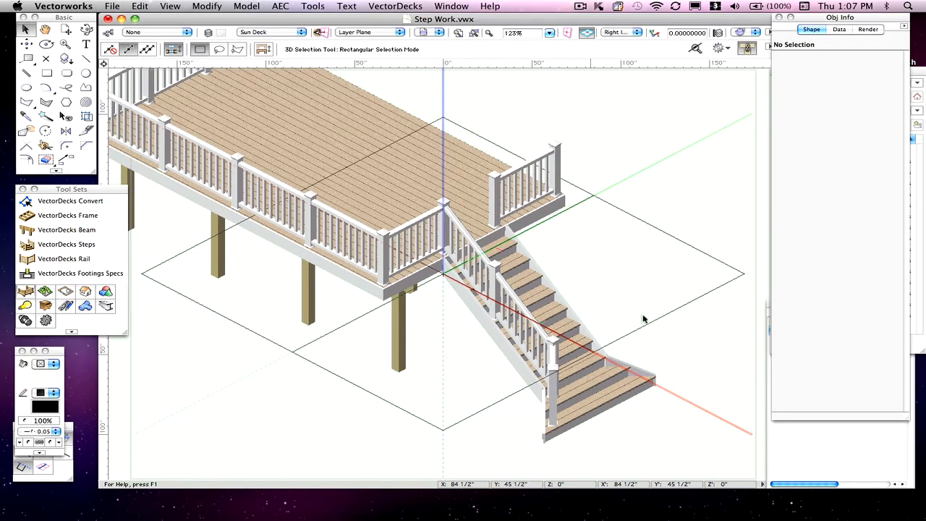
mouse_move(736, 223)
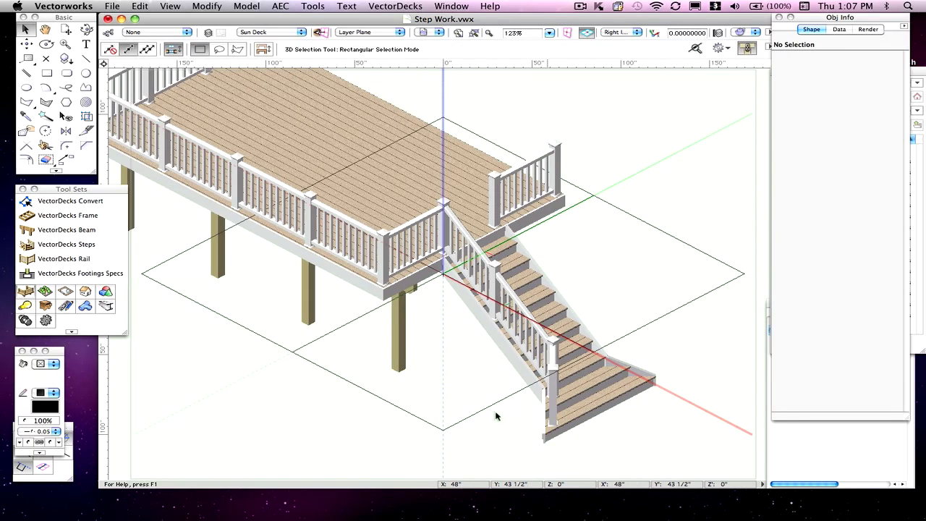
mouse_move(697, 263)
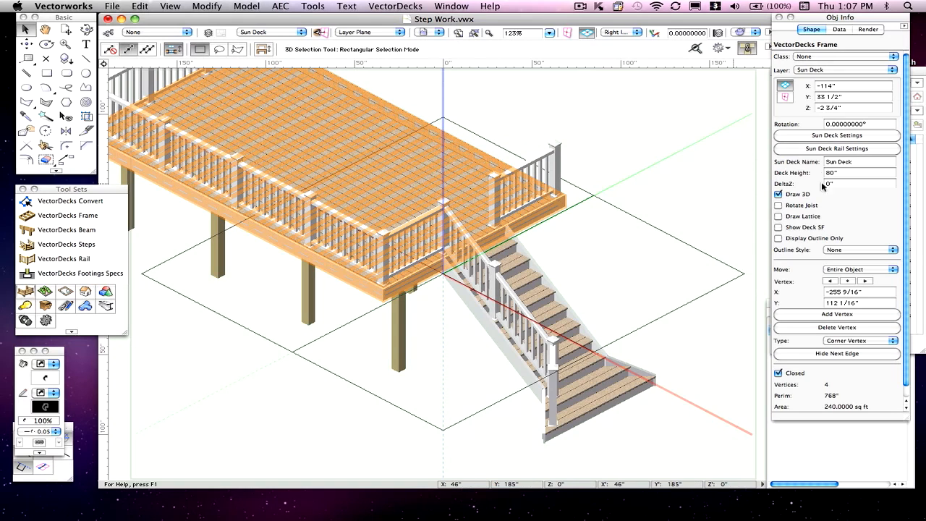
Lower the Deck Height to 32" so the stairs re-evaluate into a short flight of steps.
click(860, 172)
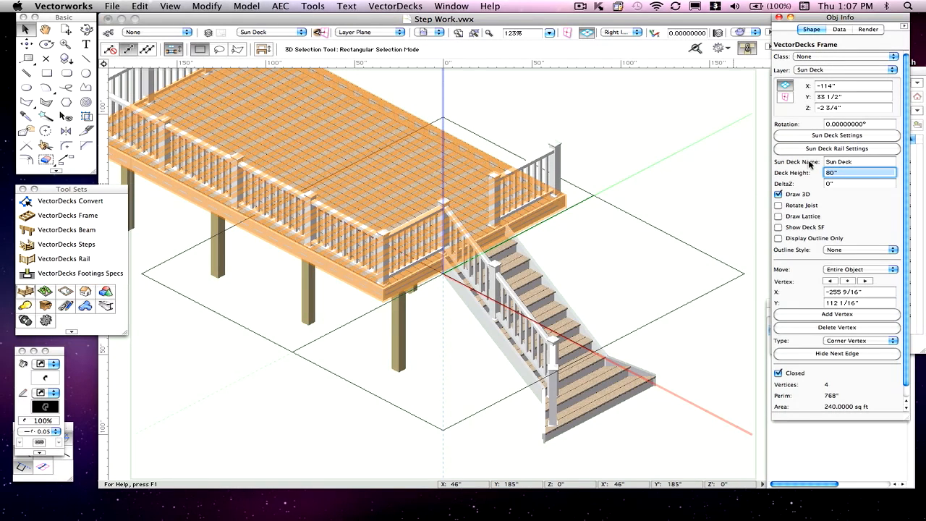
text(32")
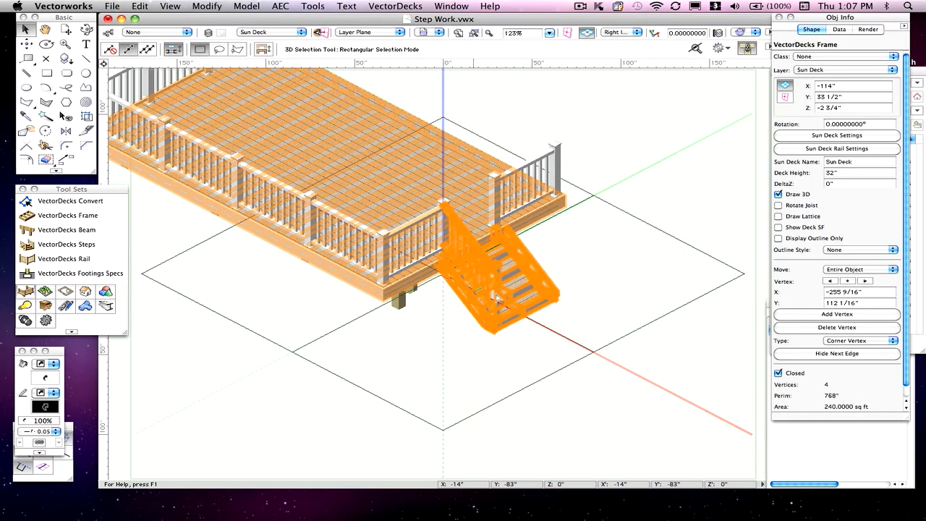
click(637, 287)
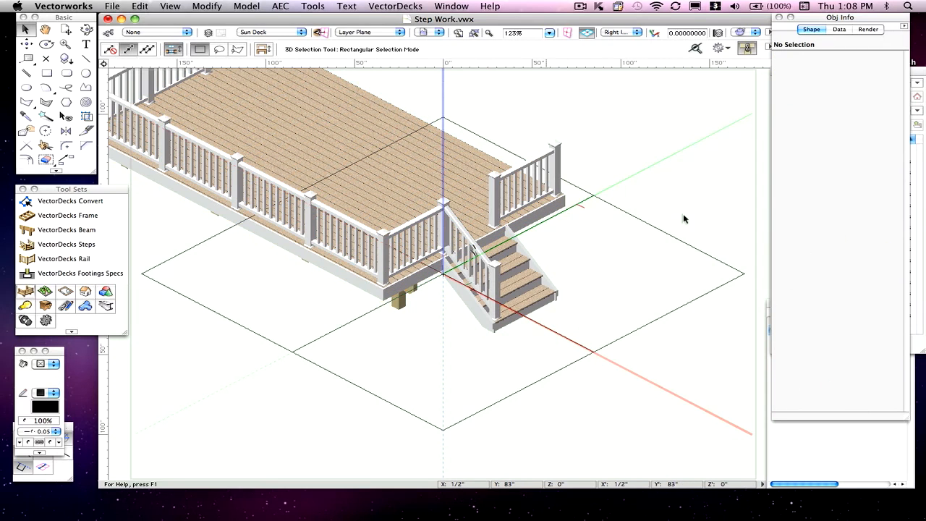
mouse_move(593, 222)
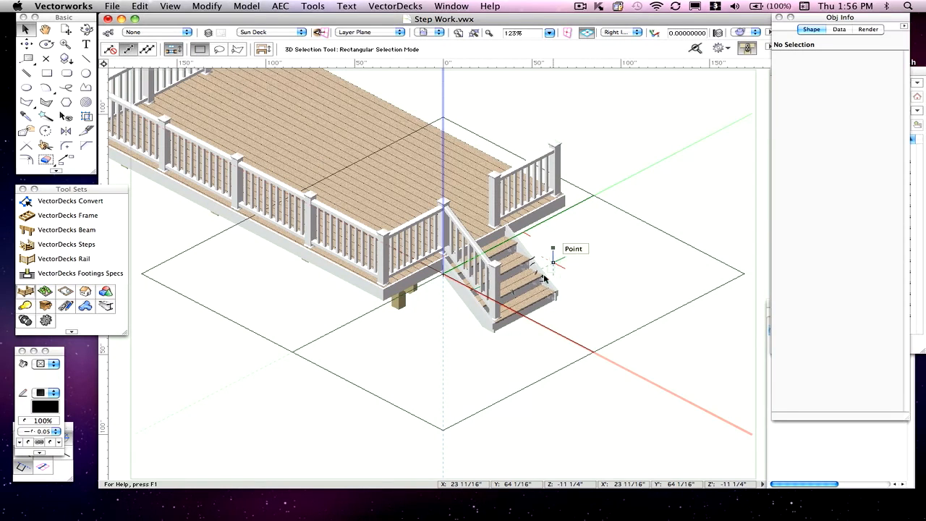
Select the short staircase and reopen its Step Specifications showing Step To Grade.
click(528, 278)
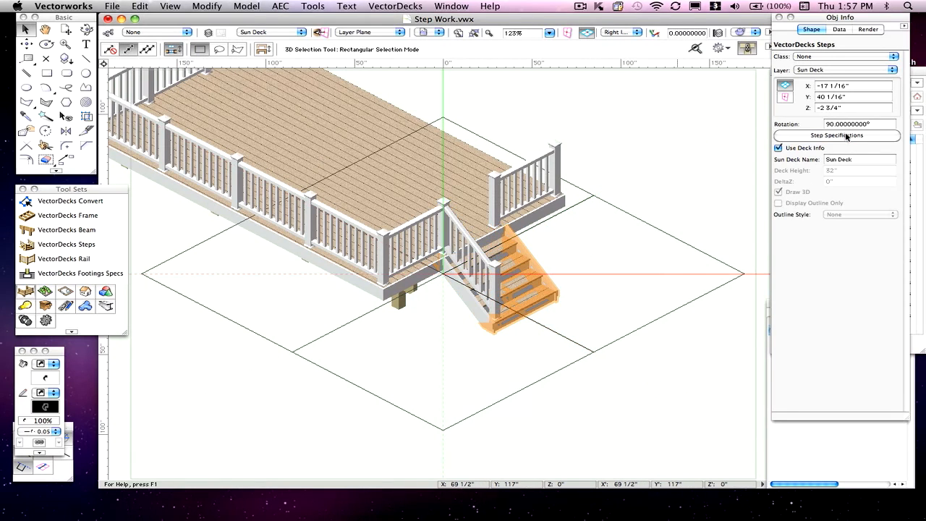
click(839, 136)
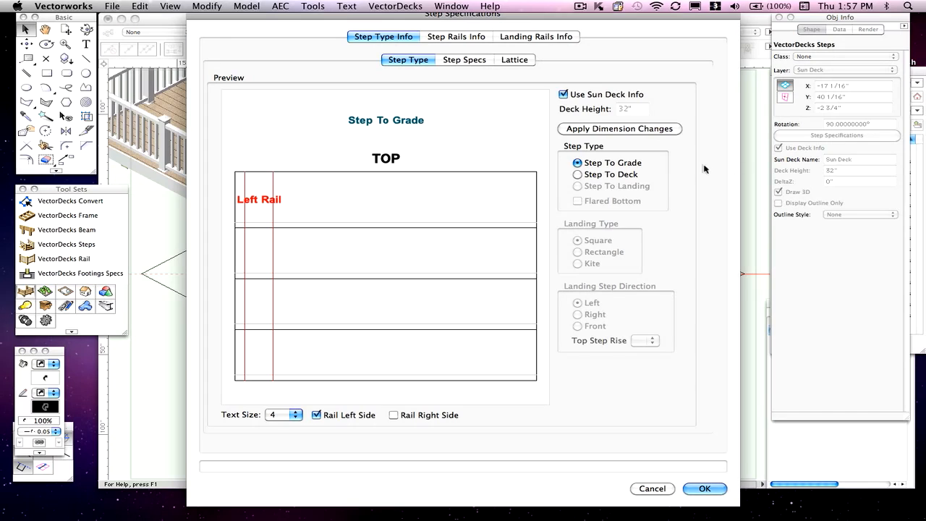
mouse_move(443, 394)
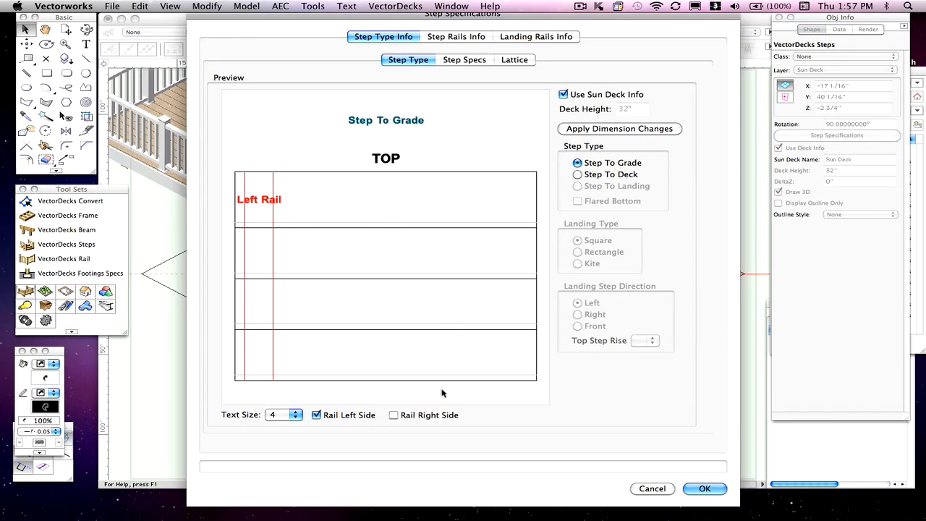
mouse_move(483, 353)
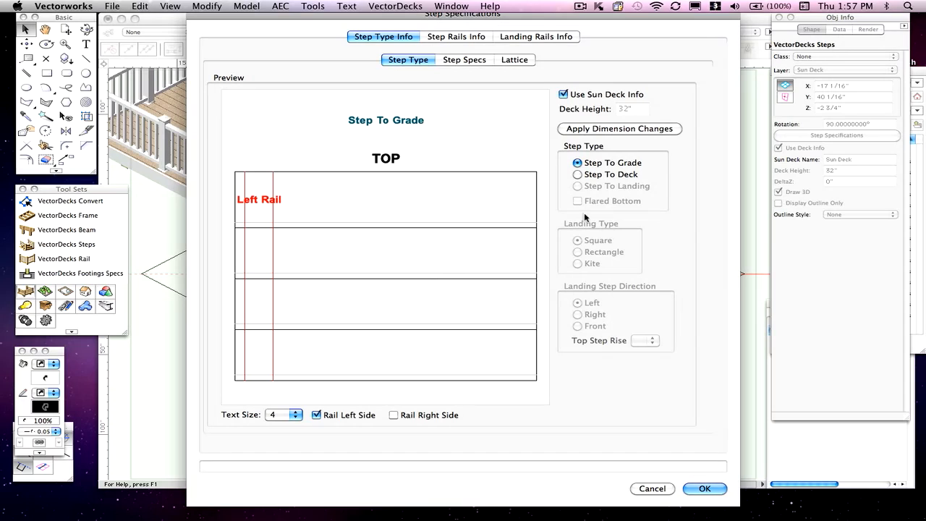
mouse_move(611, 206)
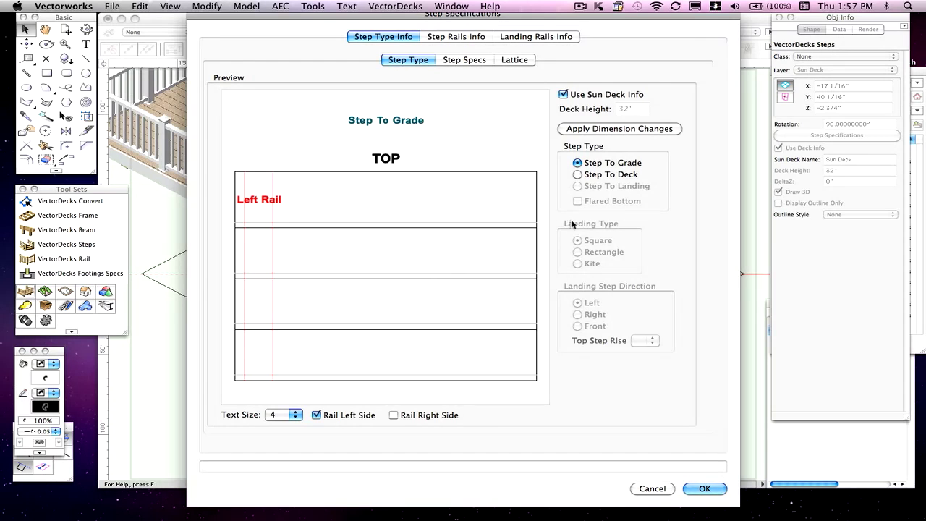
mouse_move(566, 200)
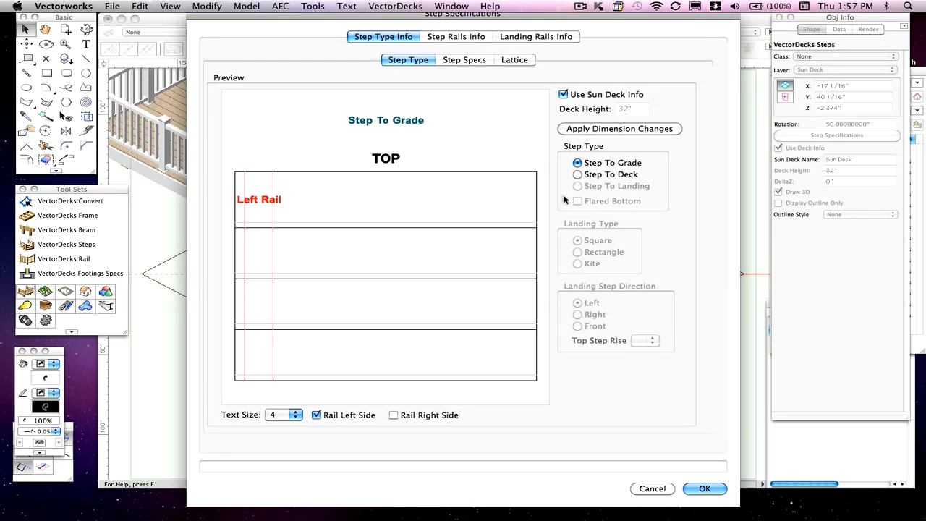
mouse_move(374, 223)
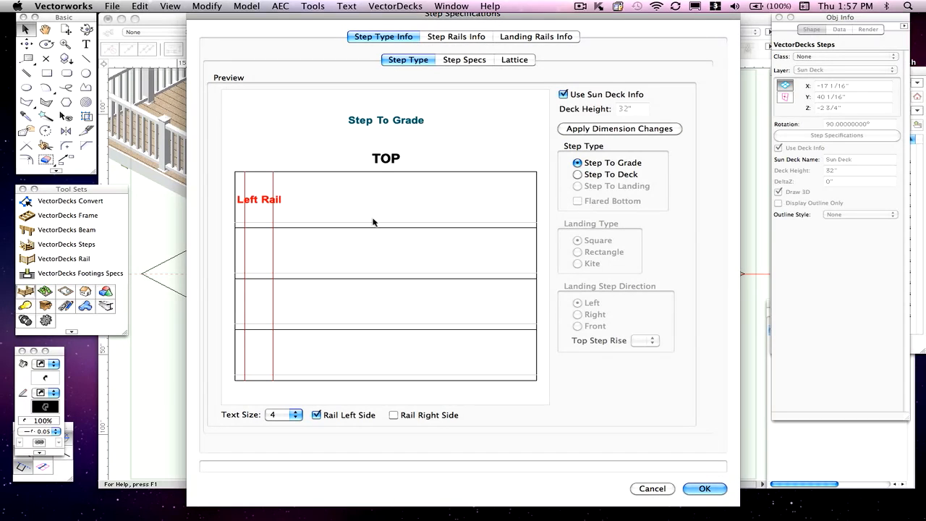
mouse_move(674, 340)
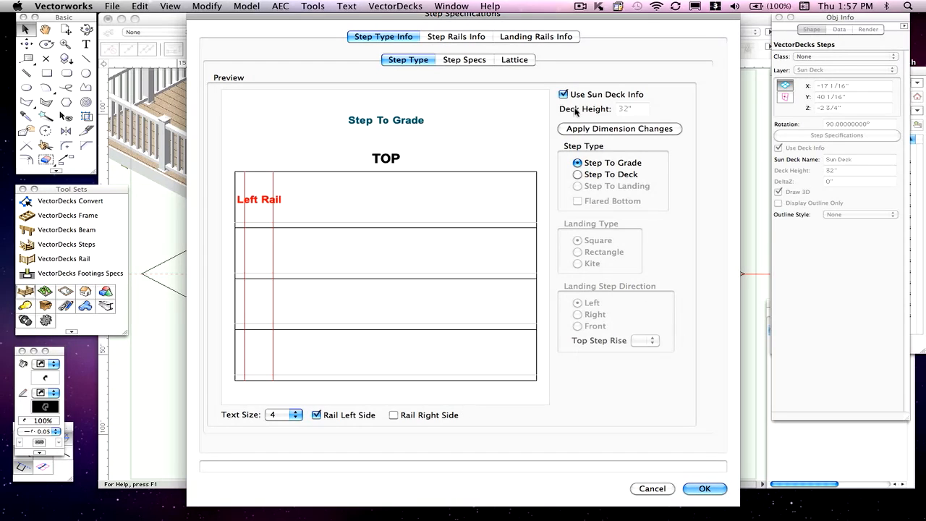
Turn off Use Sun Deck Info, give the steps their own 60" deck height and apply the dimension change.
click(563, 94)
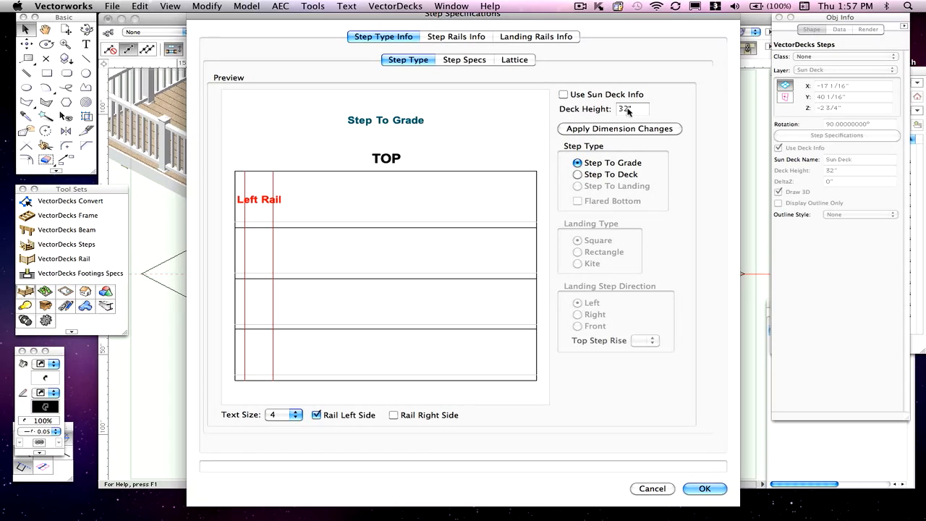
click(631, 109)
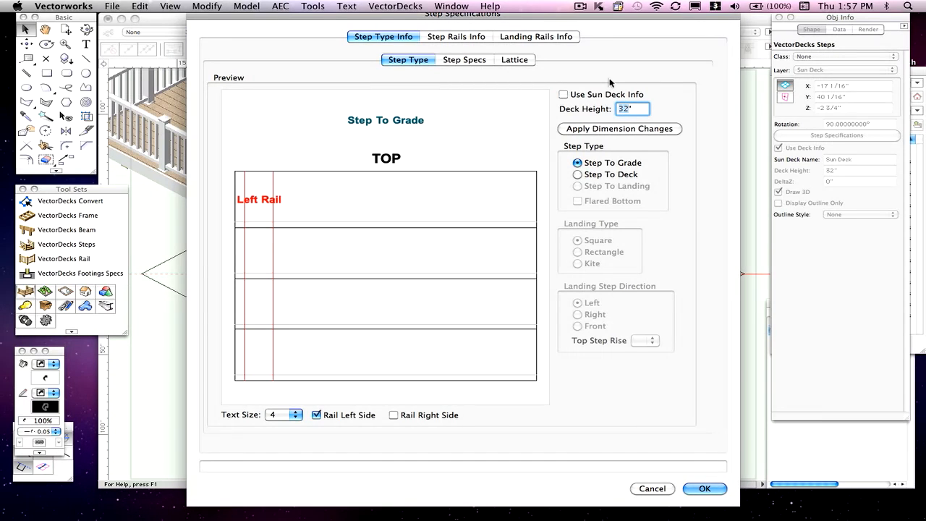
text(60")
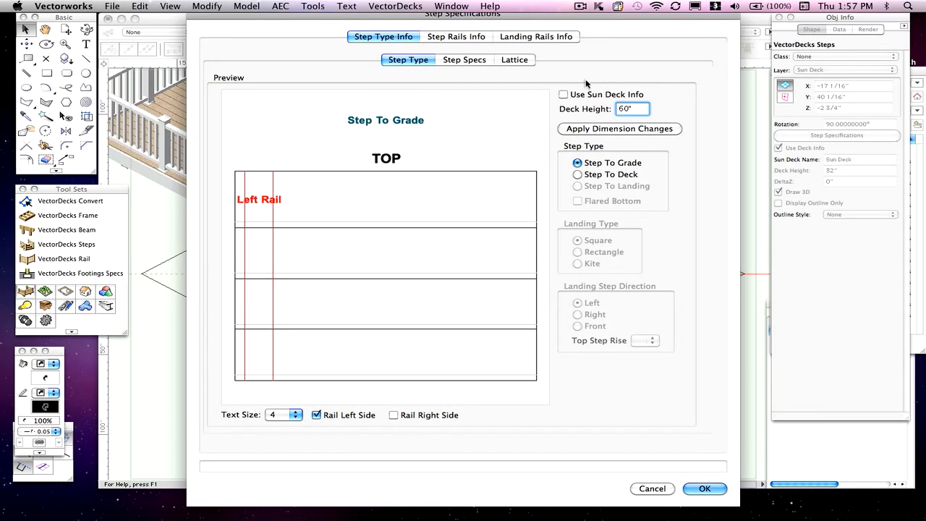
click(619, 128)
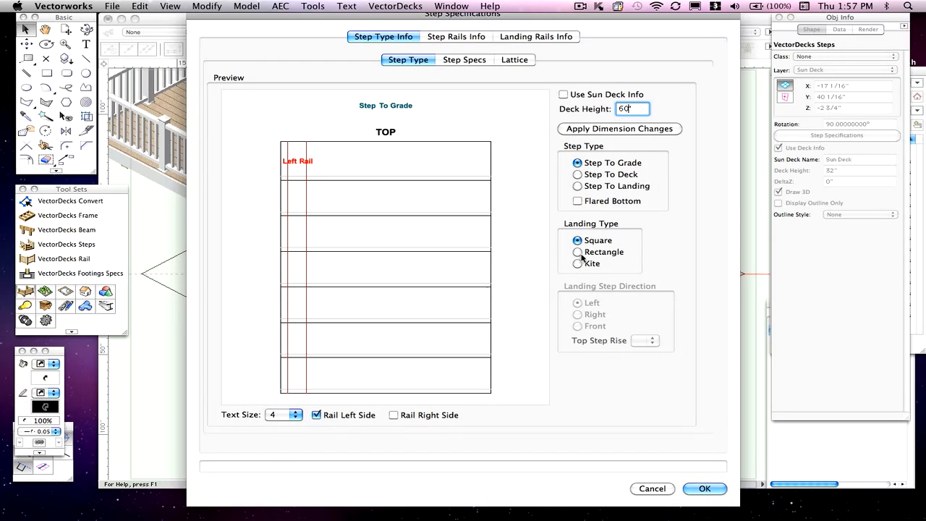
mouse_move(486, 191)
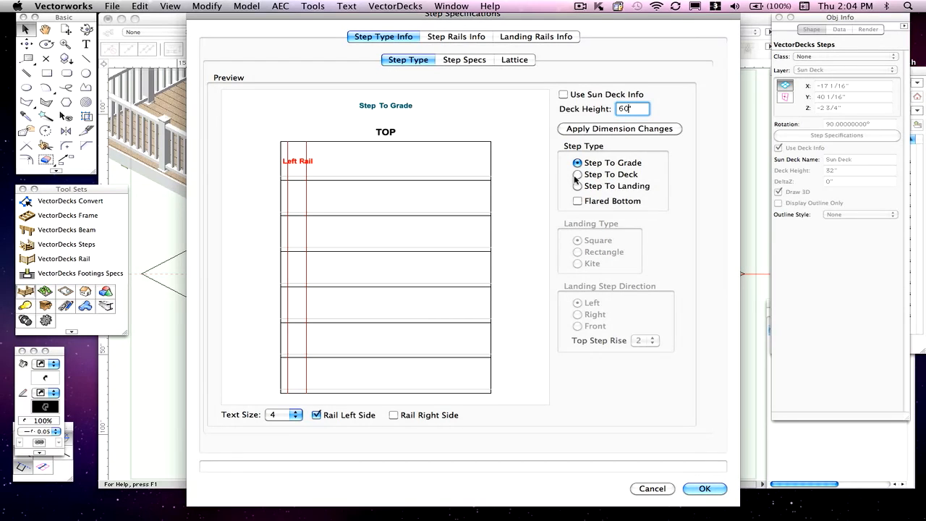
Set Step Type to Step To Landing (after Step To Deck) with a Square landing, trying Rectangle first.
click(576, 174)
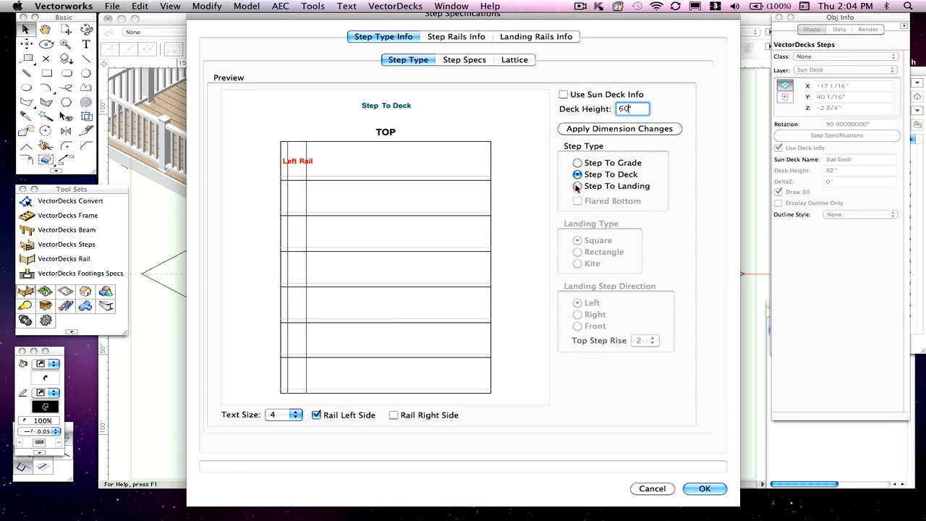
click(577, 185)
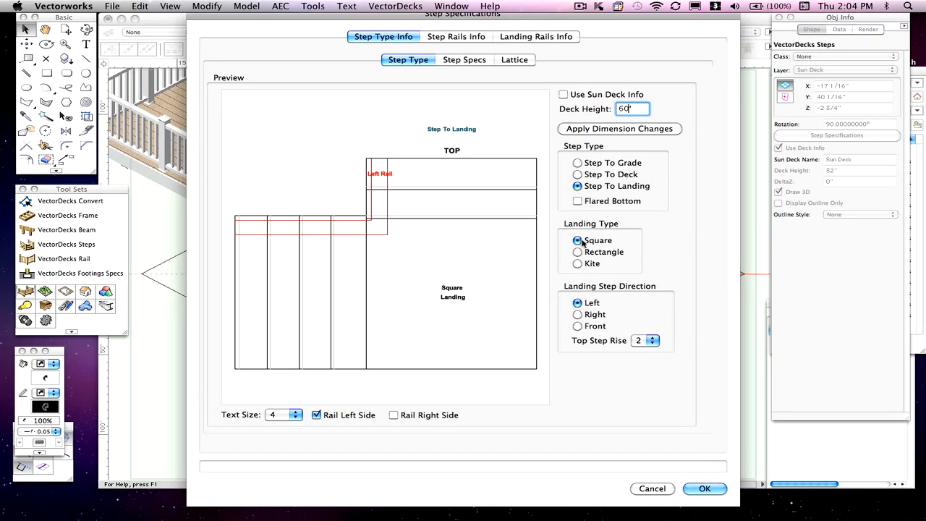
mouse_move(570, 275)
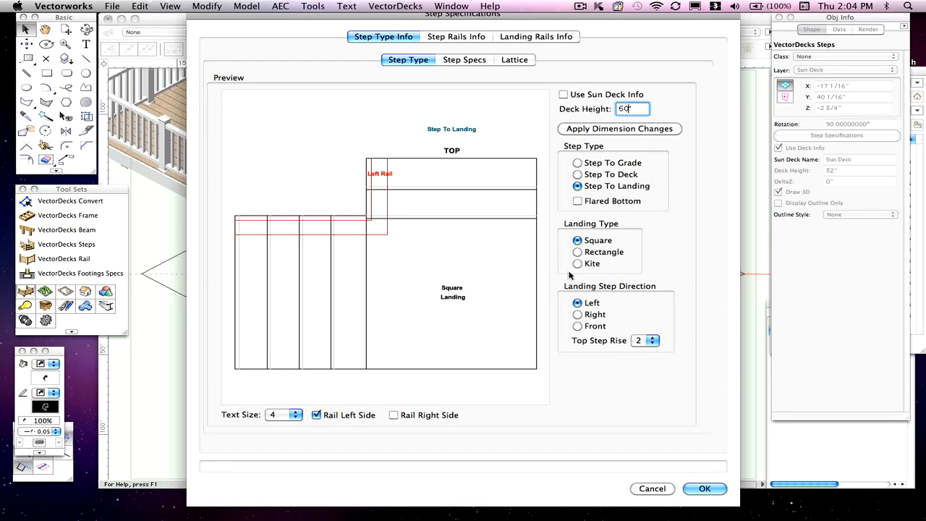
click(578, 252)
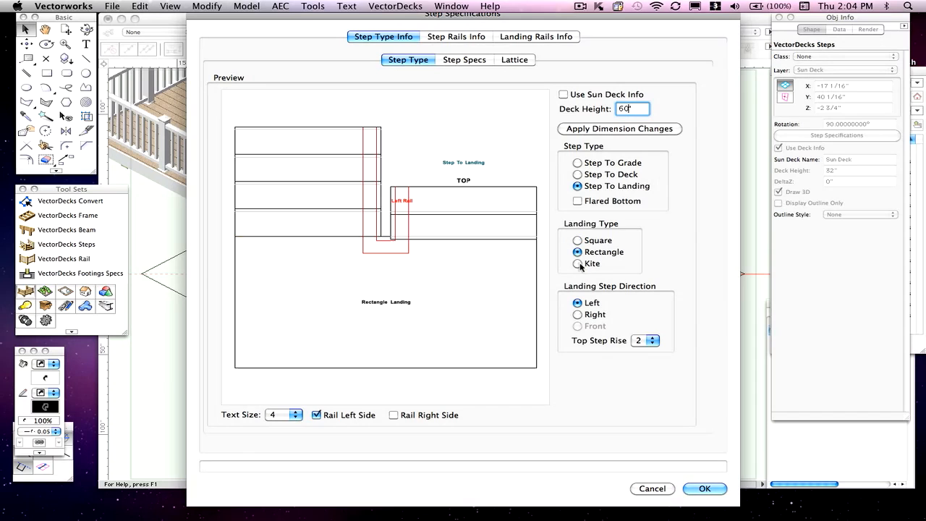
click(576, 240)
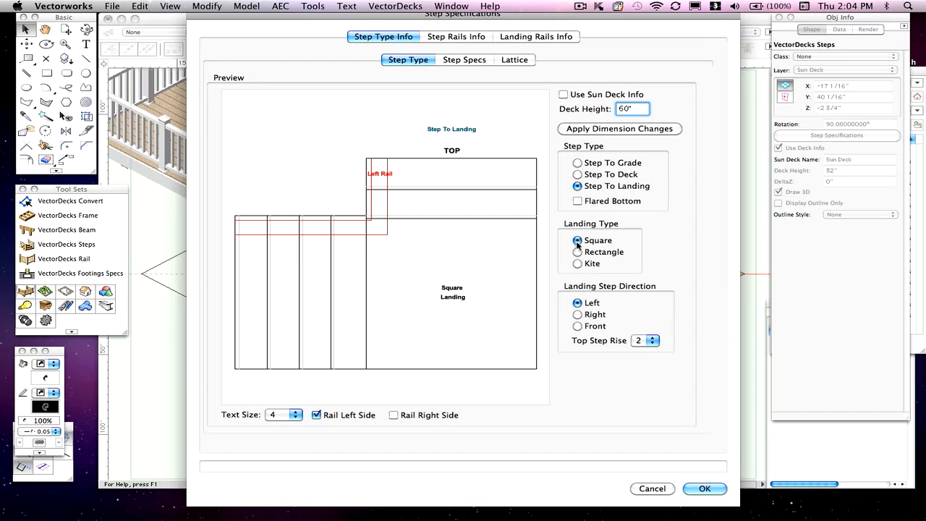
mouse_move(682, 179)
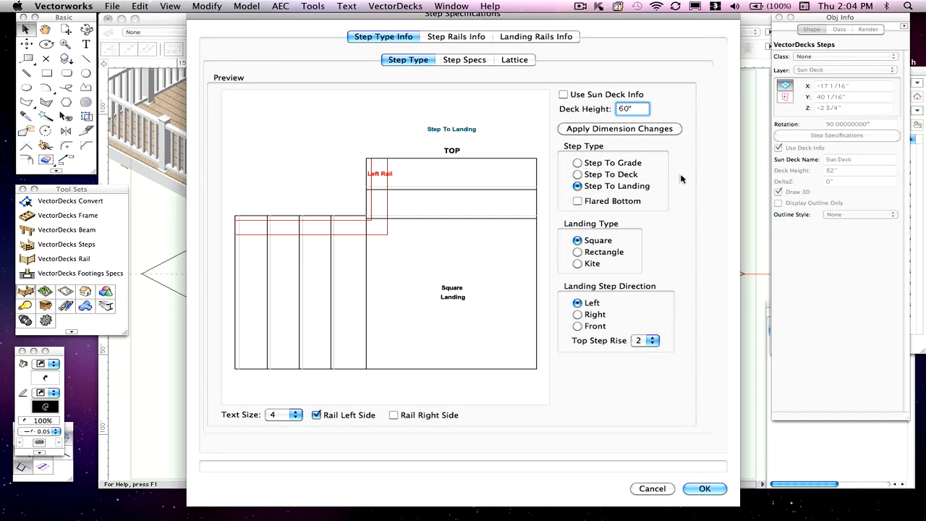